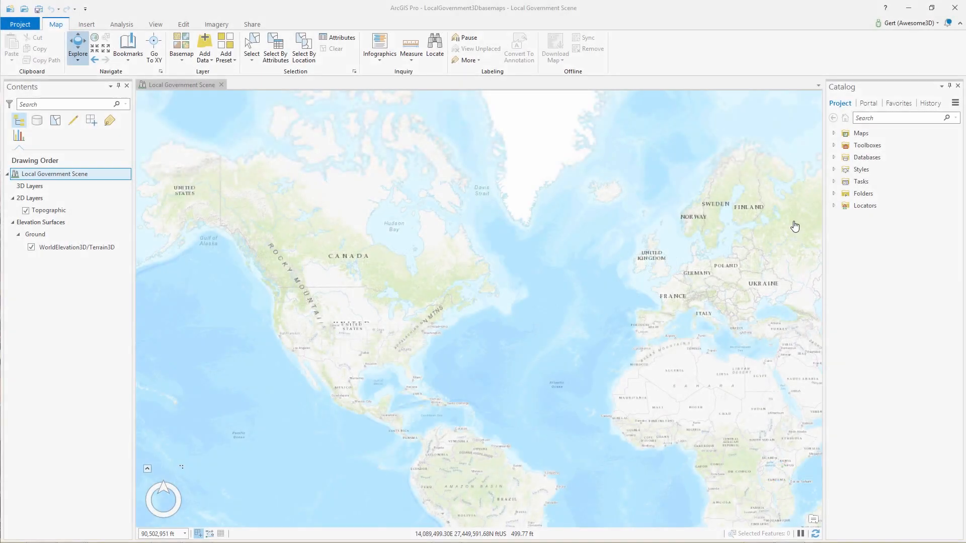
- Open the Publish Realistic Local Government Scene task and run its Add Elevation Surface step
click(833, 181)
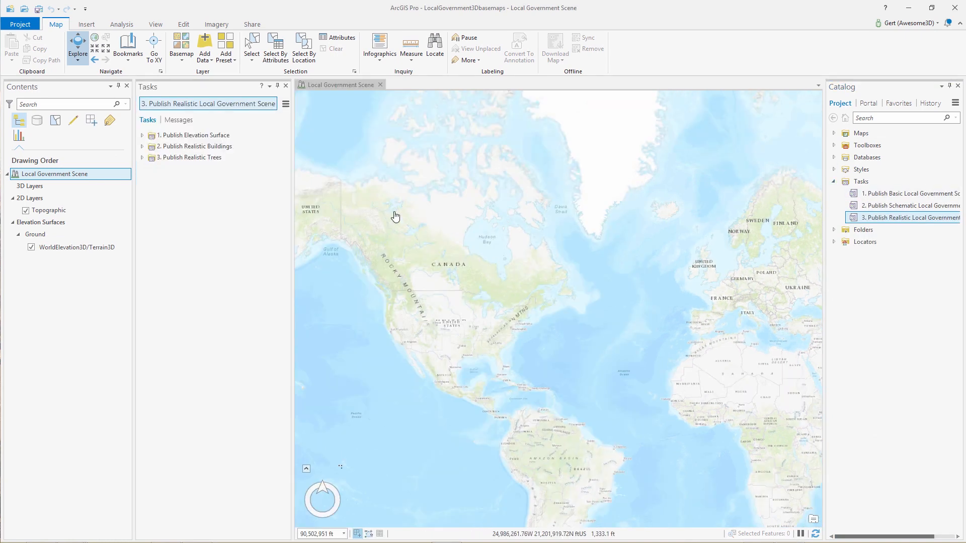
click(141, 135)
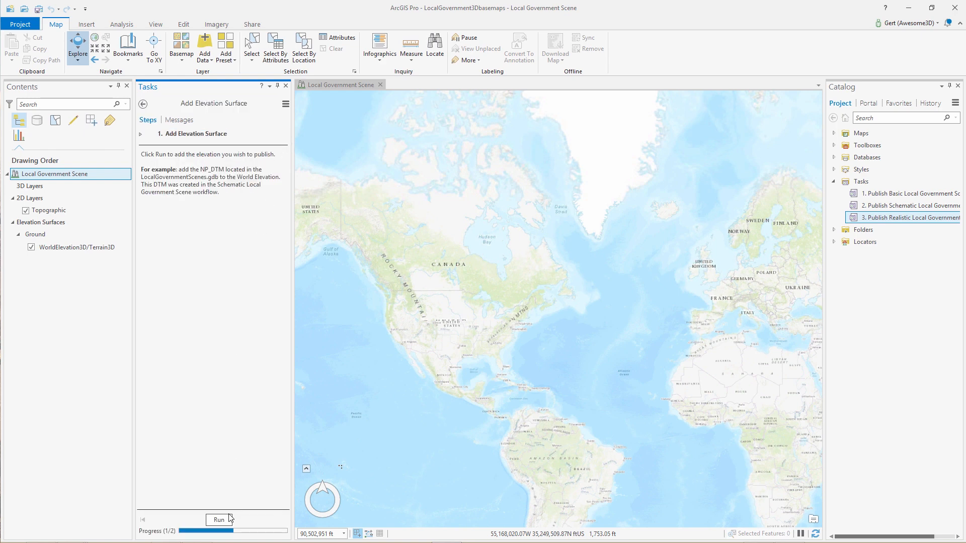
click(219, 520)
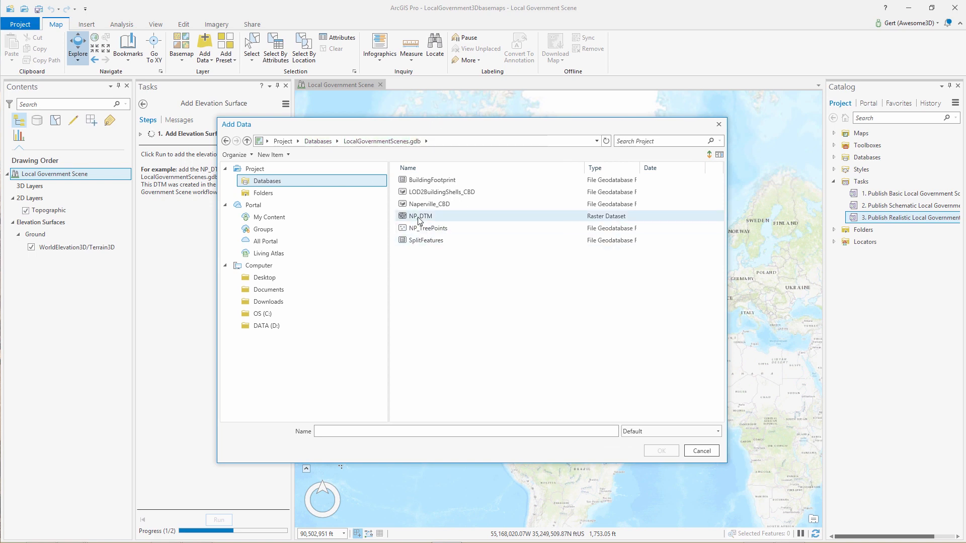
- Add the NP_DTM raster and set it as an elevation source under Ground
click(660, 450)
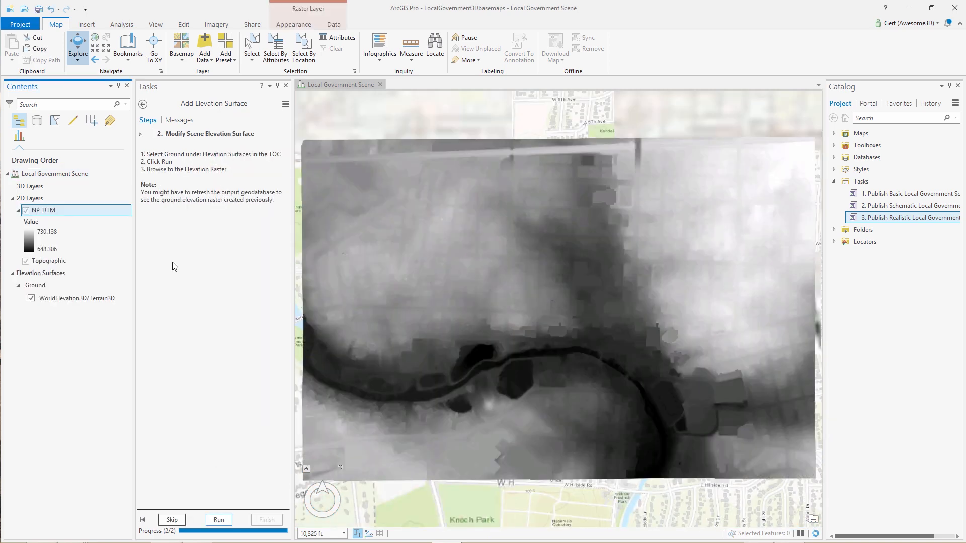
click(218, 519)
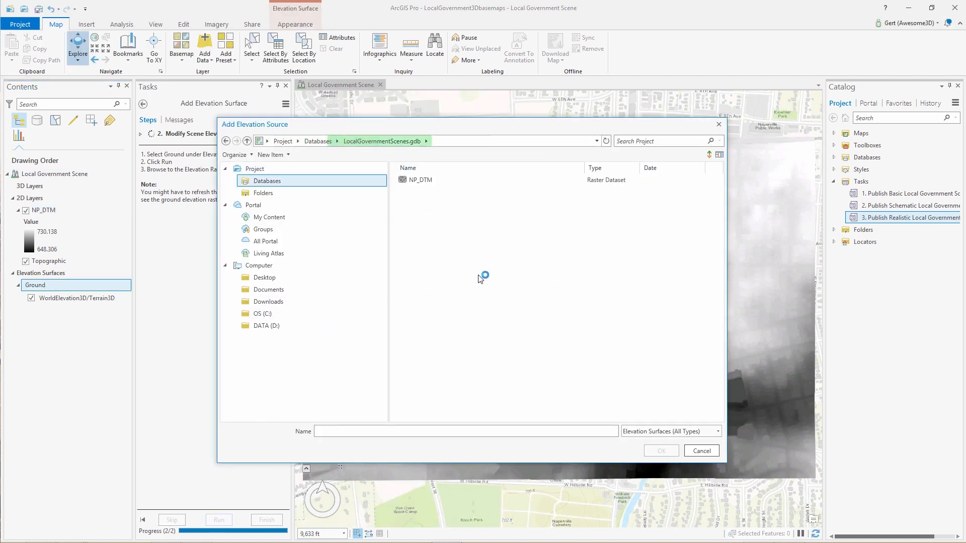
click(420, 179)
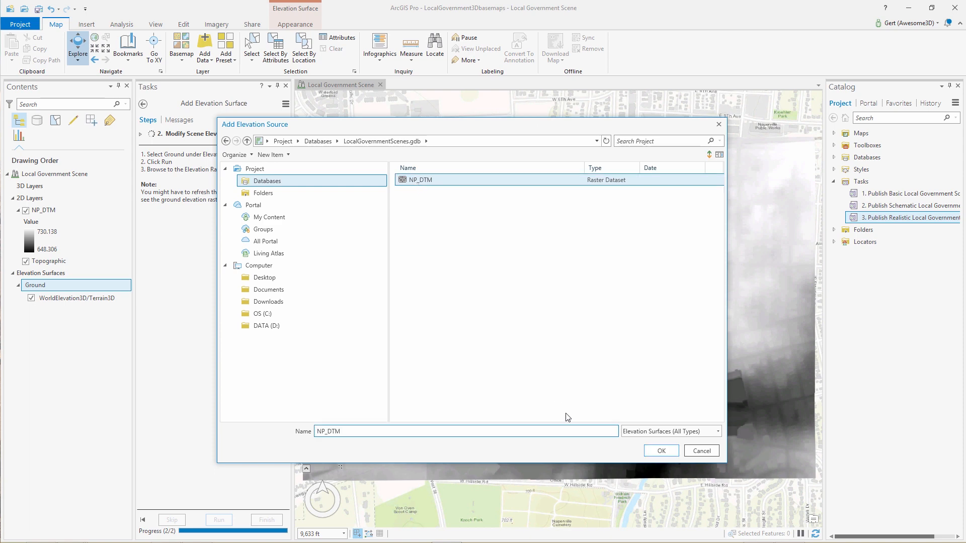
click(660, 450)
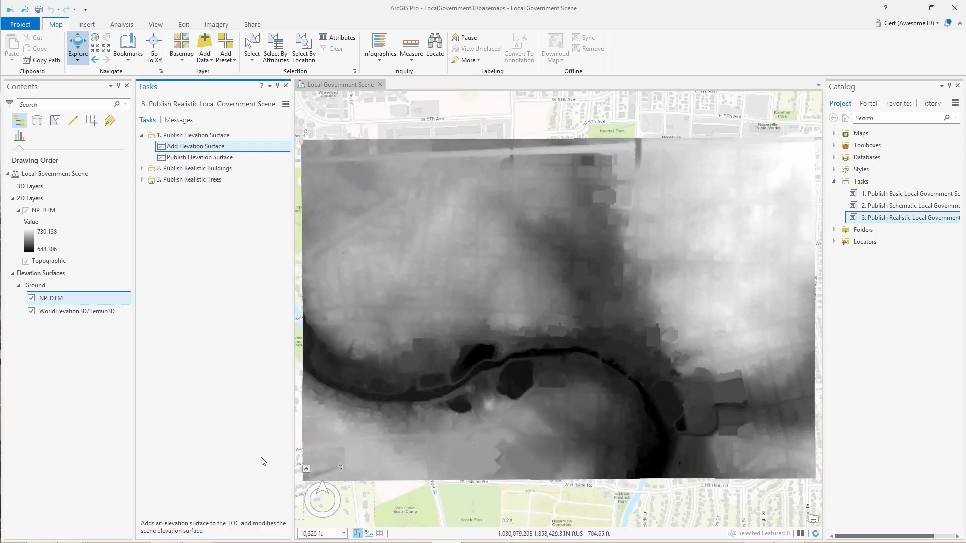
- Run Map Algebra "NP_DTM" * 0.3048 to create DTM_meters in meters
click(196, 146)
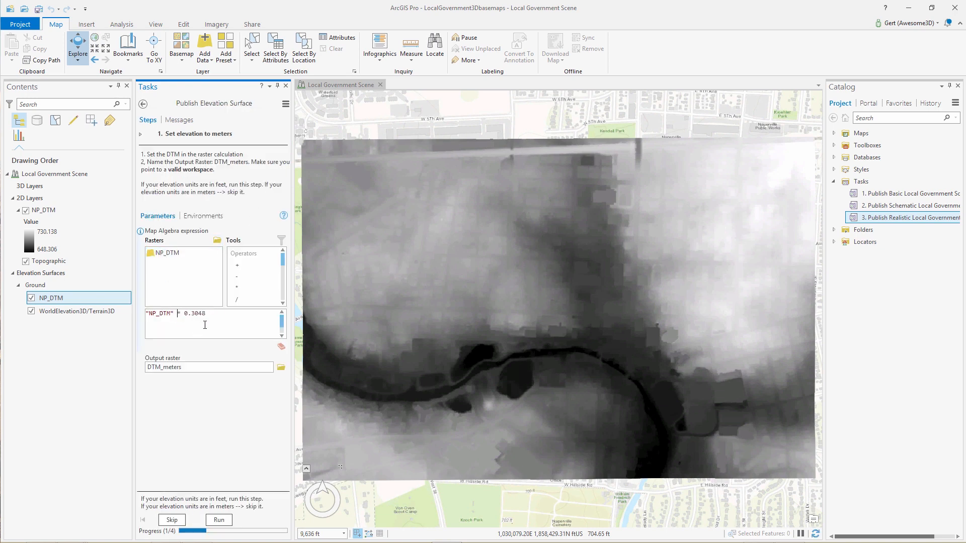
click(219, 519)
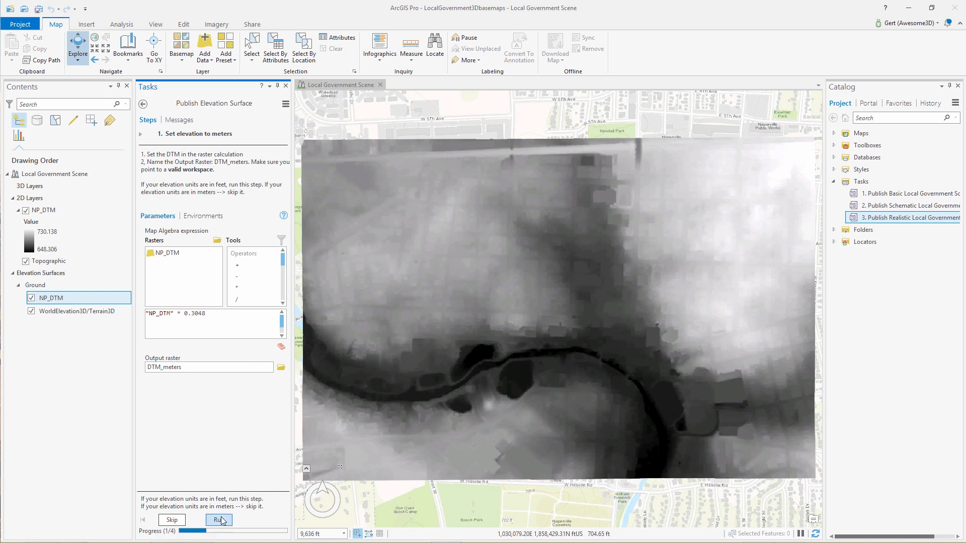
click(219, 519)
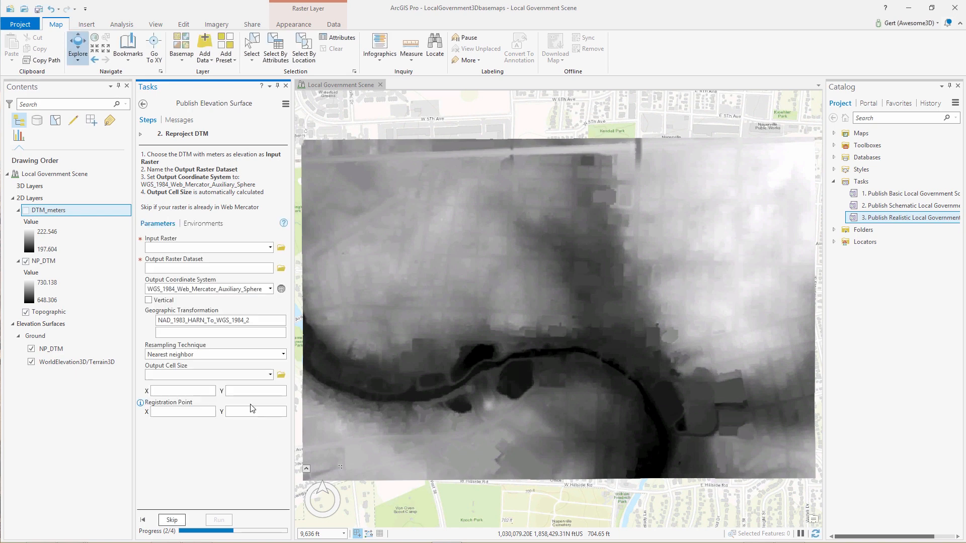
- Reproject DTM_meters to Web Mercator, producing DTM_meters_ProjectRaster
click(270, 247)
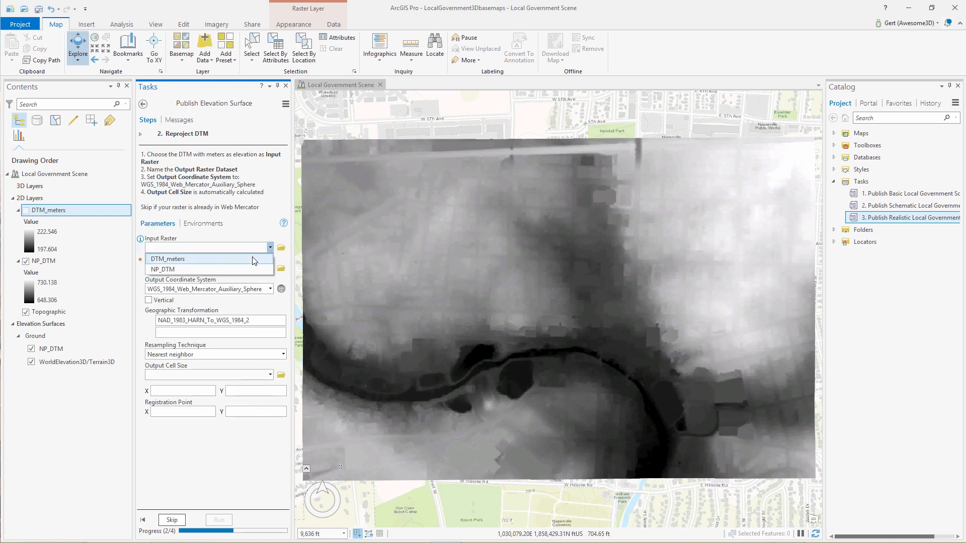
click(167, 258)
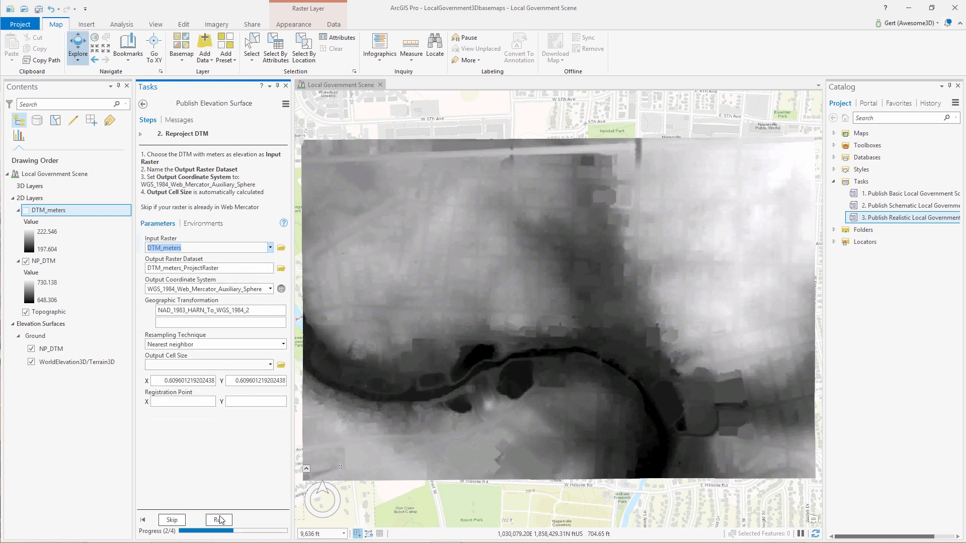
click(218, 519)
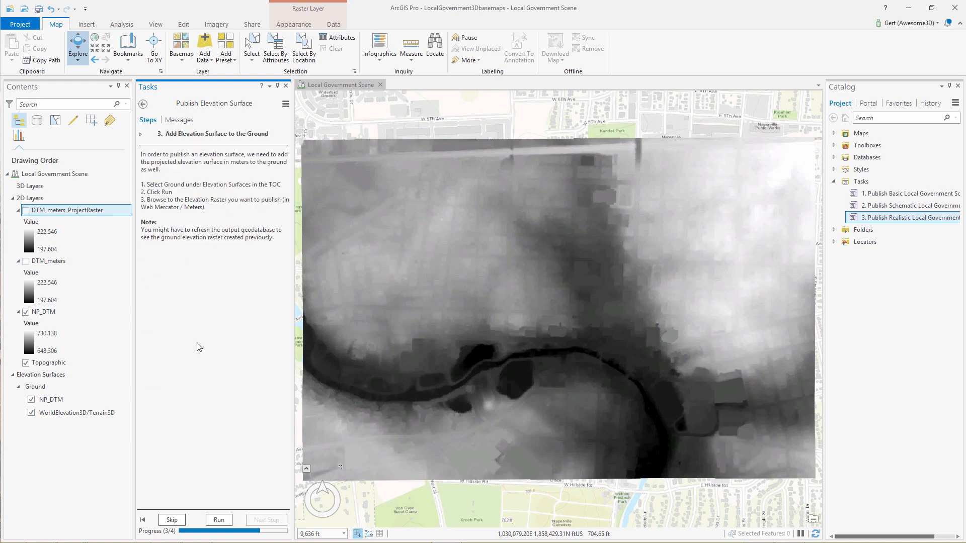
- Refresh LocalGovernmentScenes.gdb and add DTM_meters_ProjectRaster as a Ground elevation source
click(35, 386)
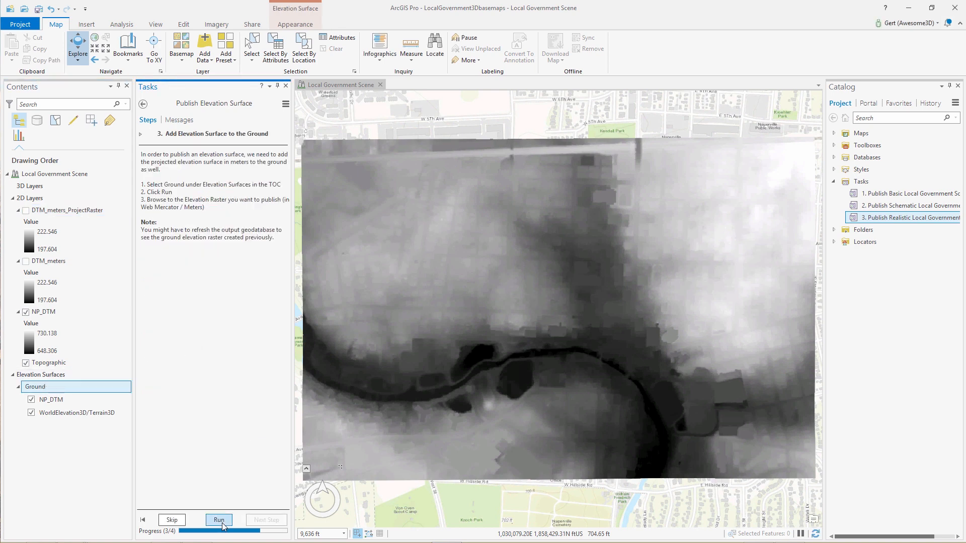
click(219, 519)
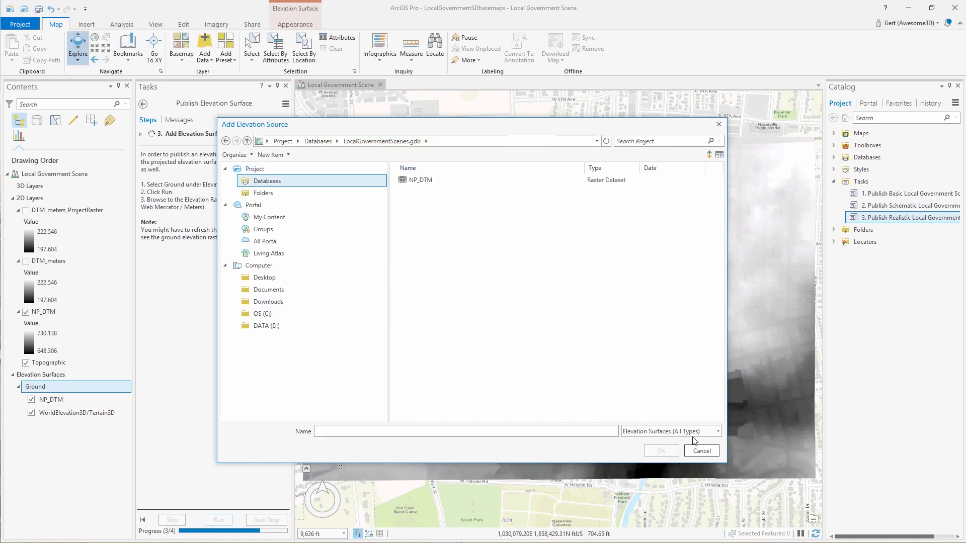
click(701, 450)
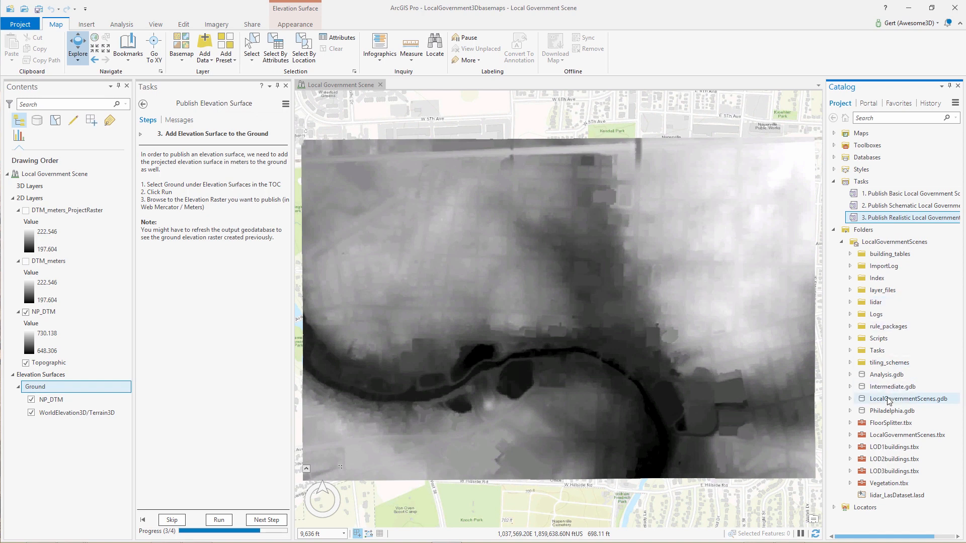
right_click(908, 399)
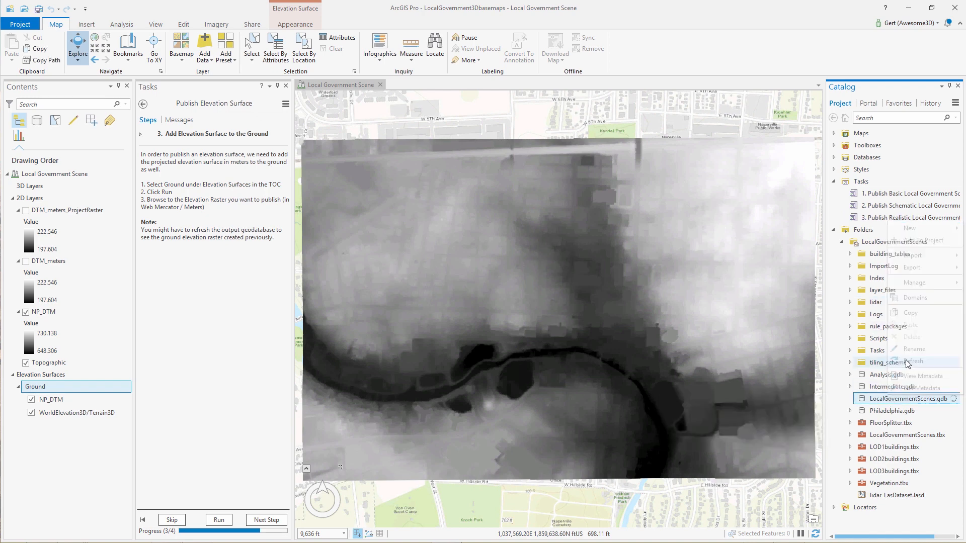
click(218, 519)
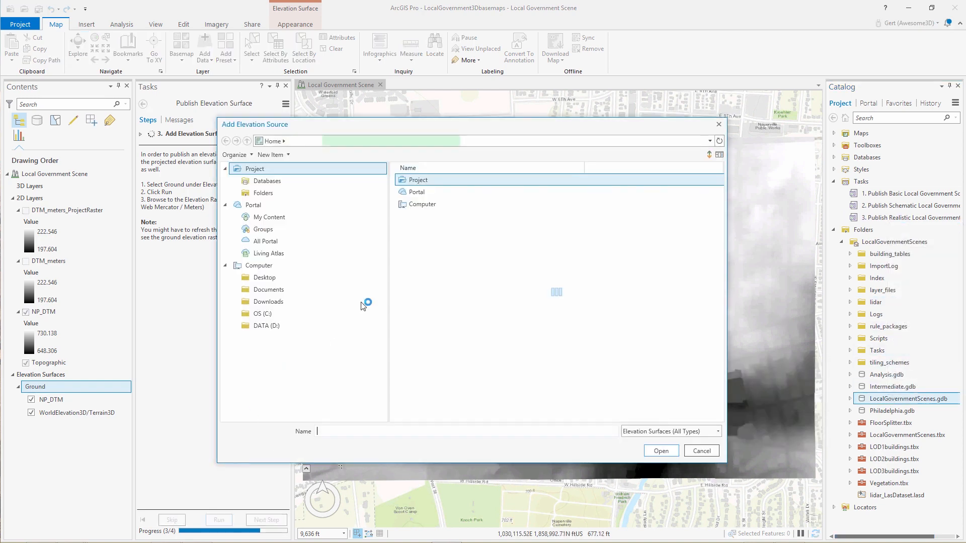
click(439, 191)
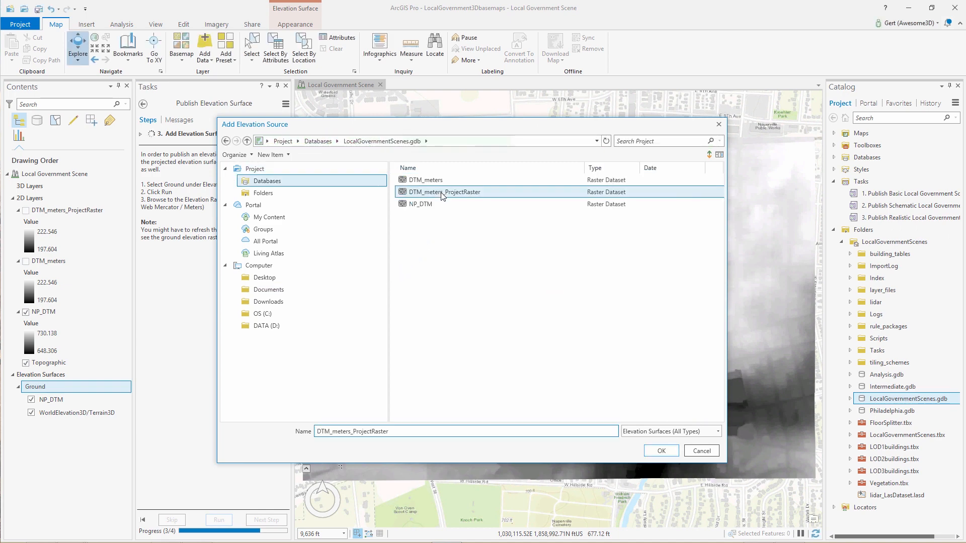
click(661, 450)
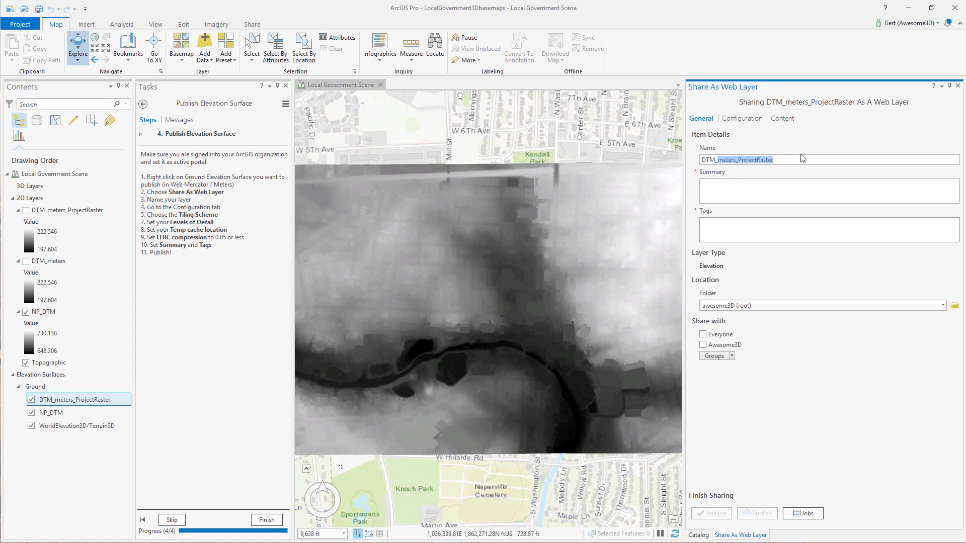
- Name the web elevation layer DTM_naperville, with summary and tag 'demo', in LGS_DEMO
text(DTM_naperville)
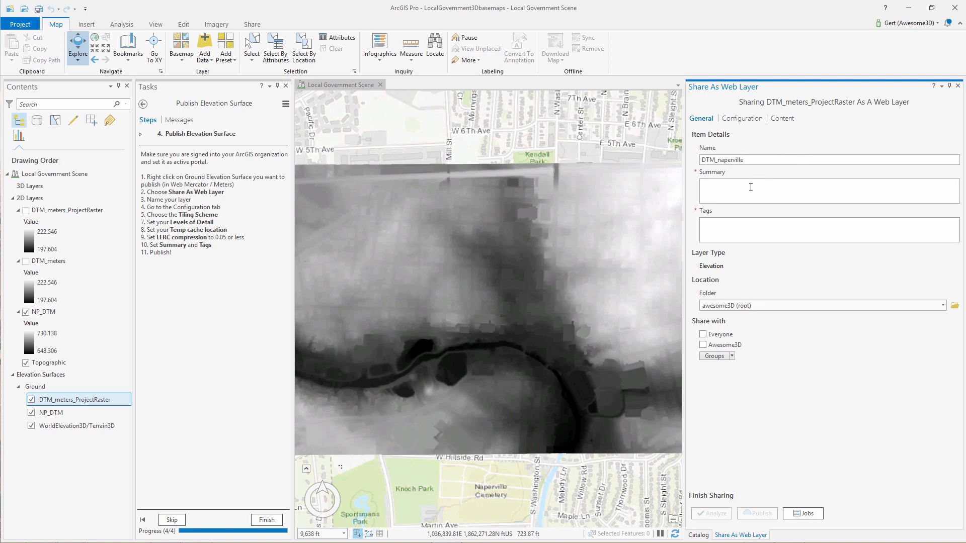
text(demo)
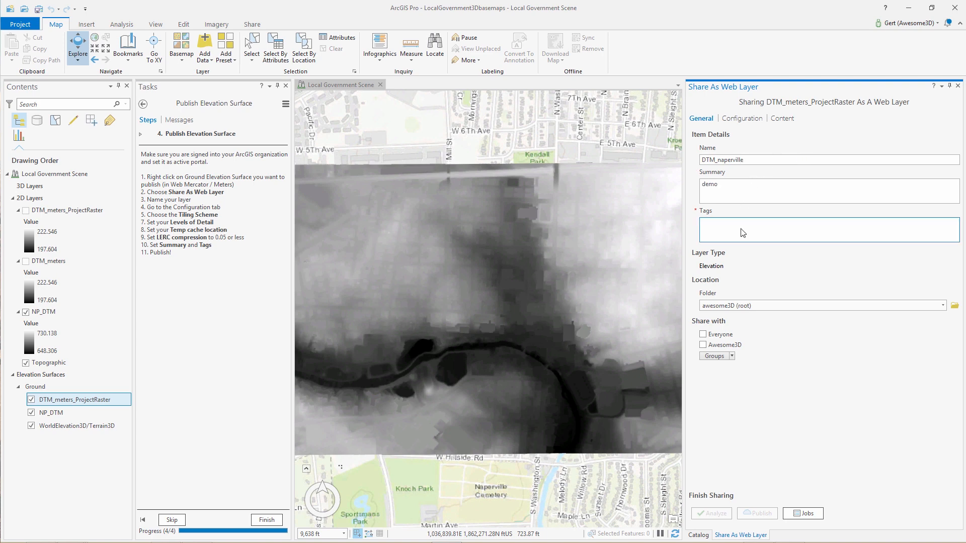
text(demo)
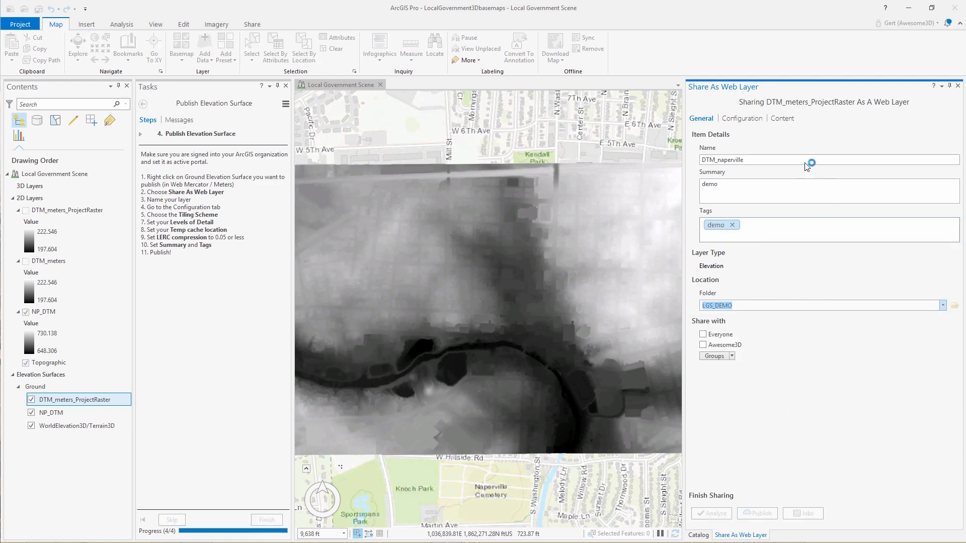
click(741, 118)
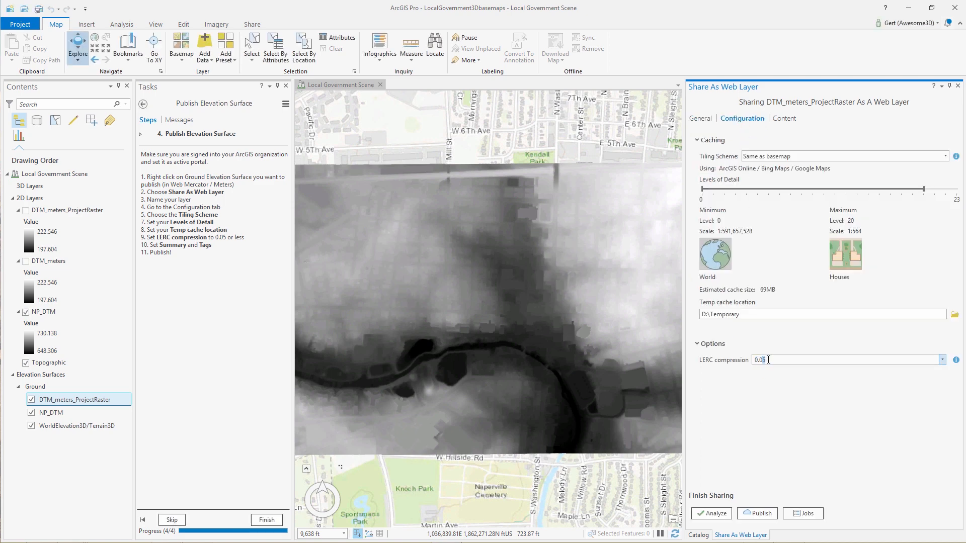
- Review DTM_naperville's caching and general settings, then finish the elevation publishing task
click(711, 343)
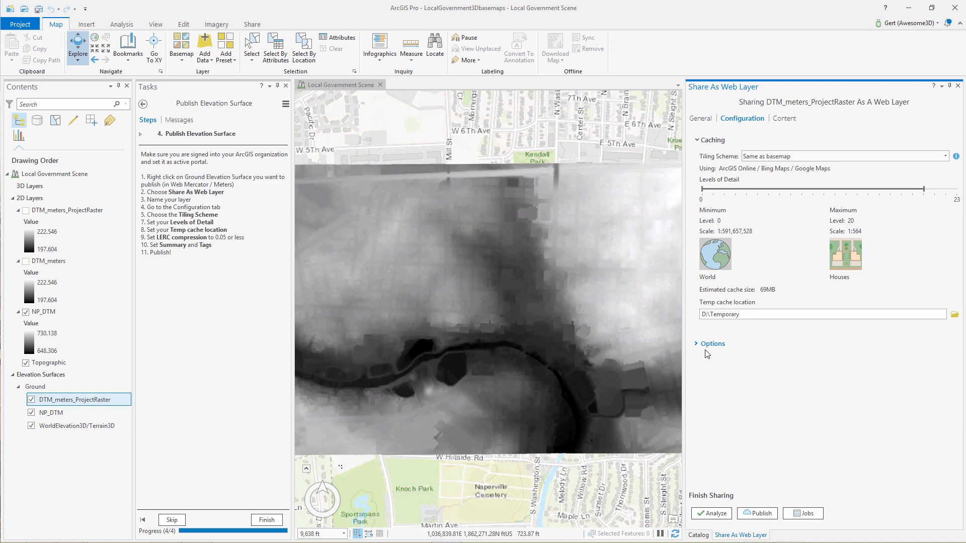
click(700, 118)
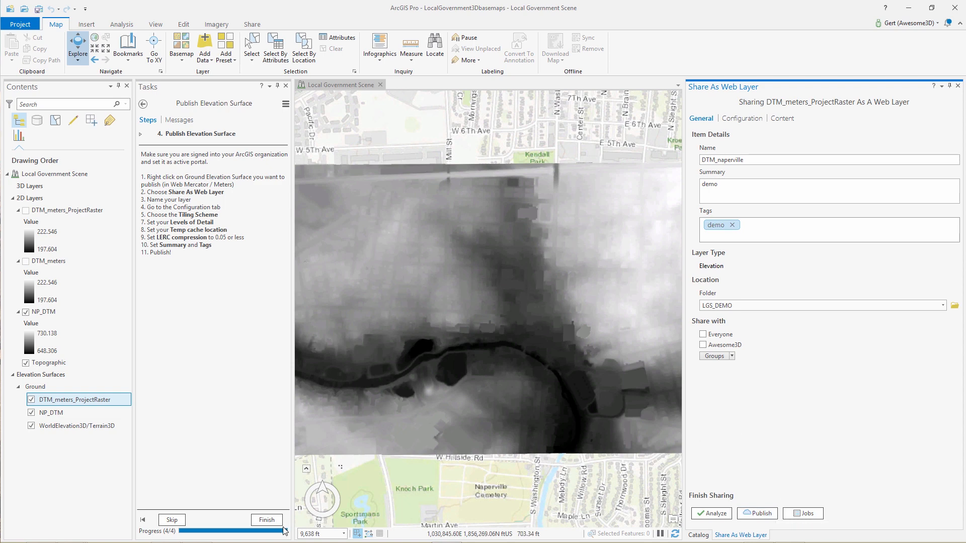
click(143, 103)
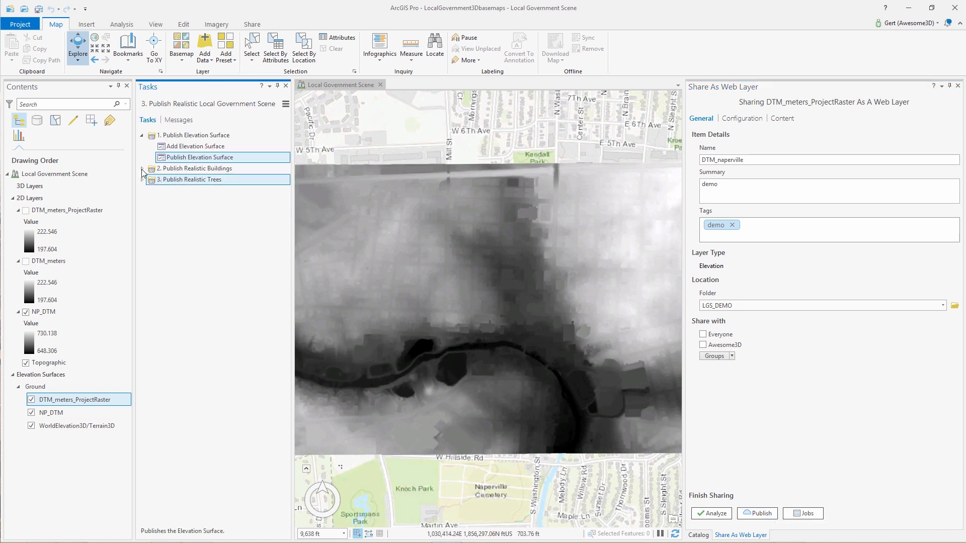
- Add LOD2BuildingShells_CBD, switch the layer on, and zoom in on the buildings
click(140, 168)
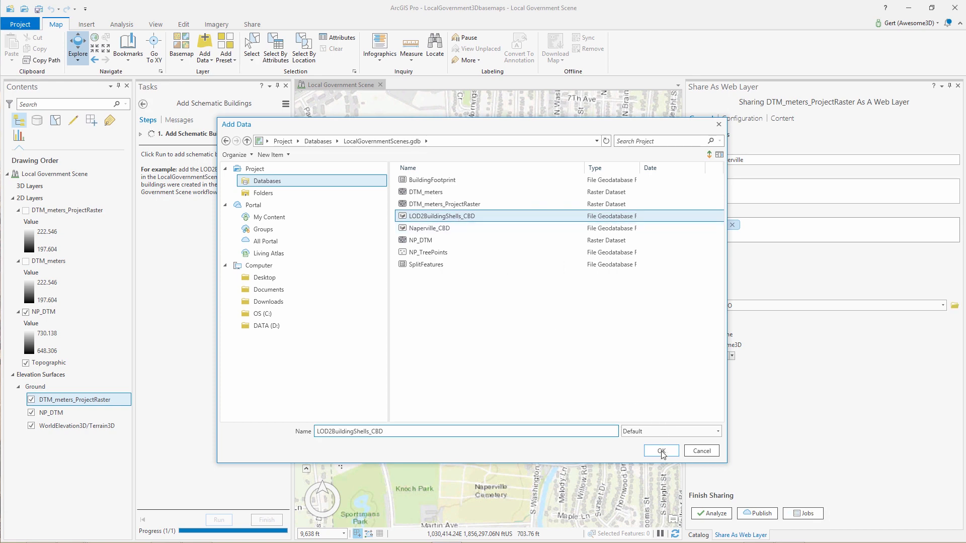
click(661, 450)
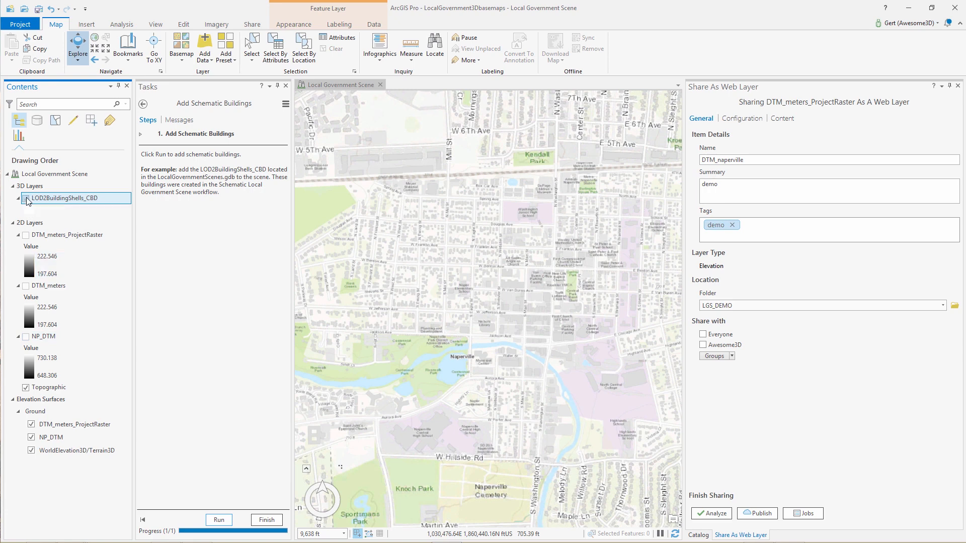
click(26, 197)
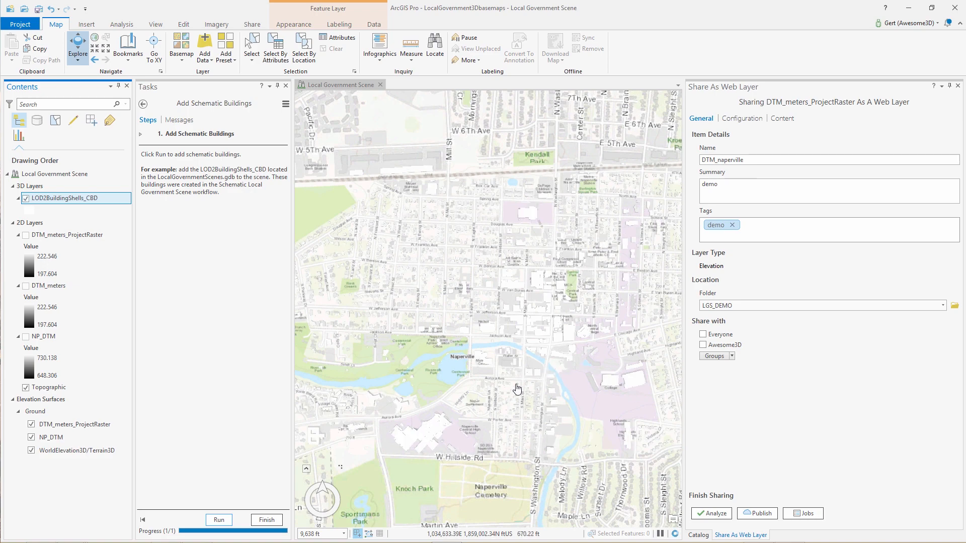
scroll(up, 3)
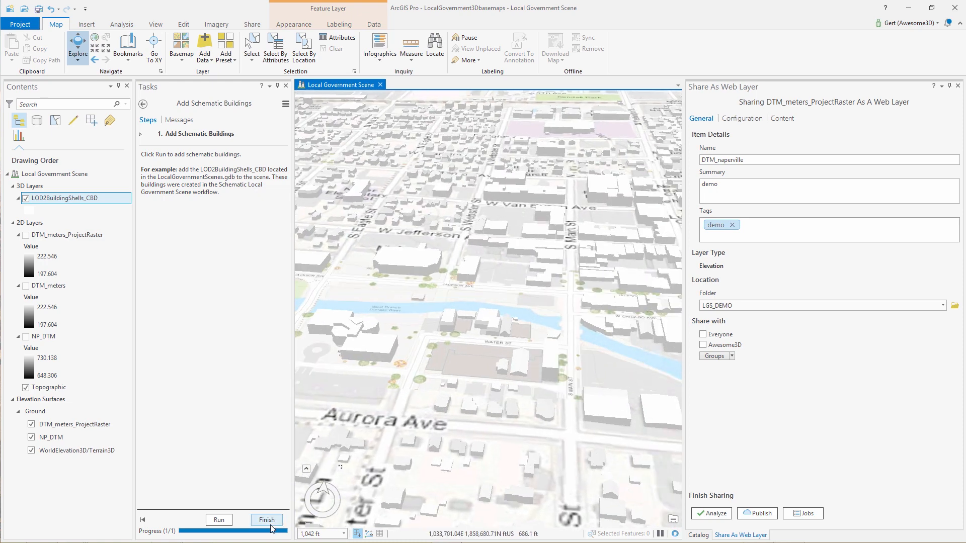
- Set texture reduction factor 32 on LOD2BuildingShells_CBD after checking its attribute table
click(266, 519)
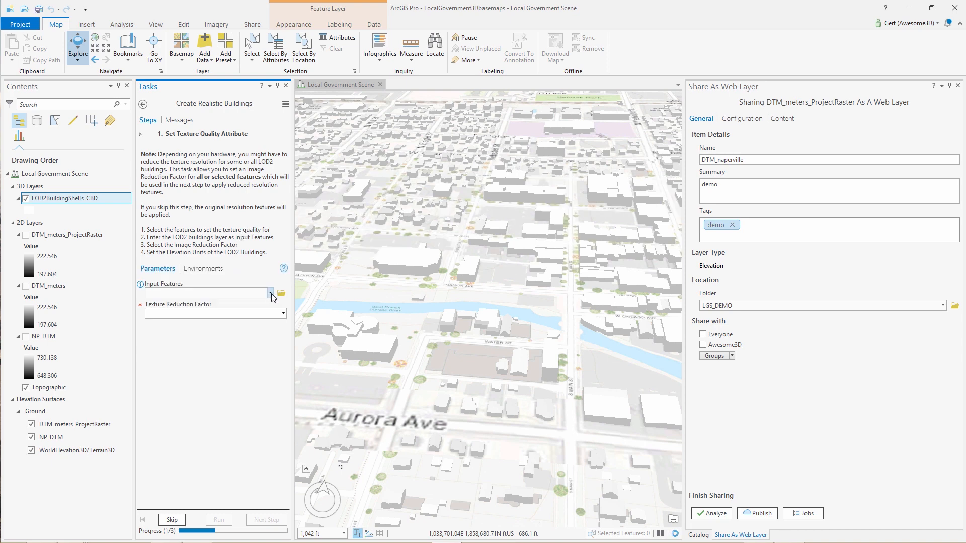
click(270, 293)
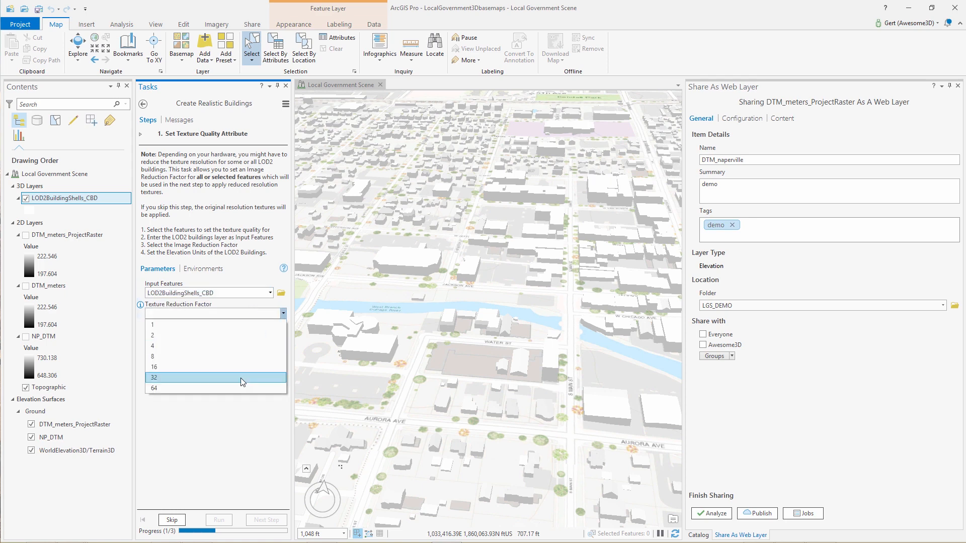
click(153, 377)
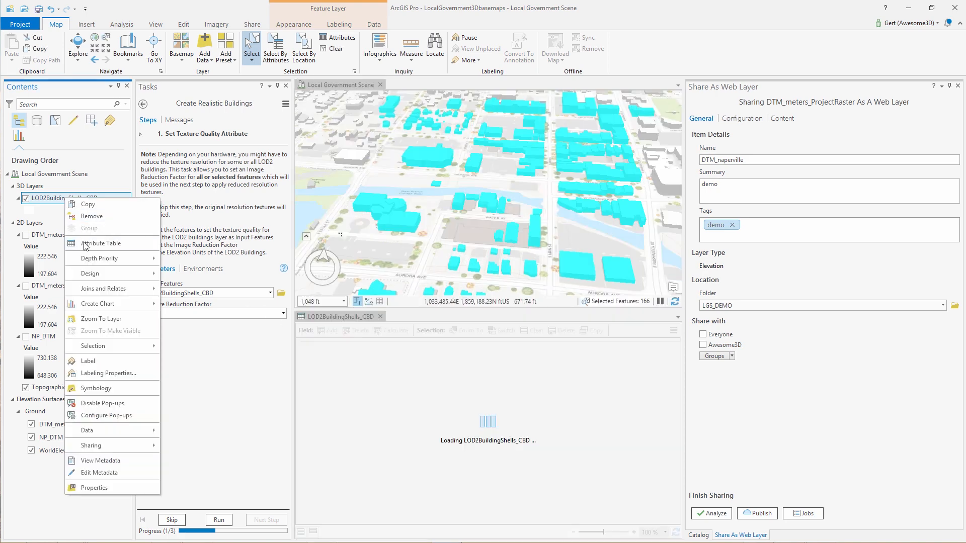
click(102, 243)
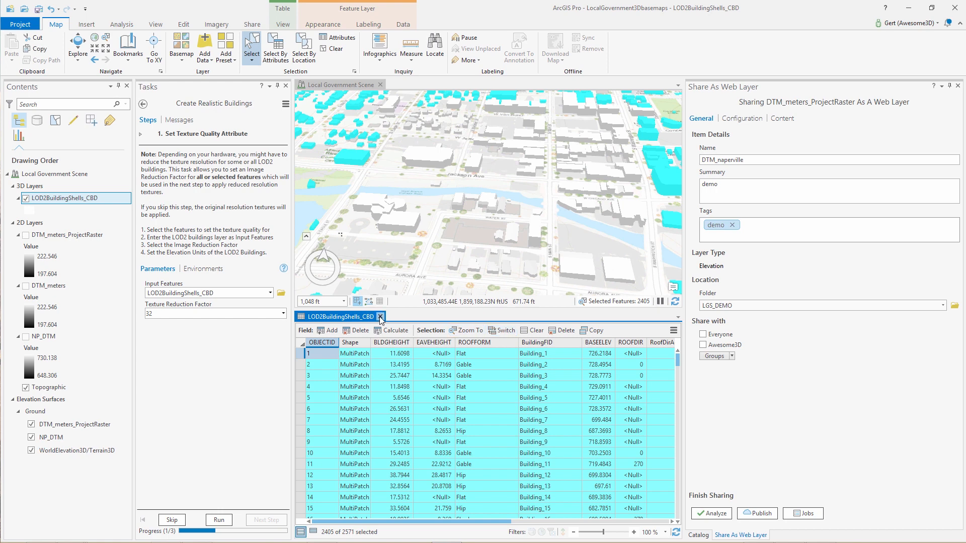
click(218, 519)
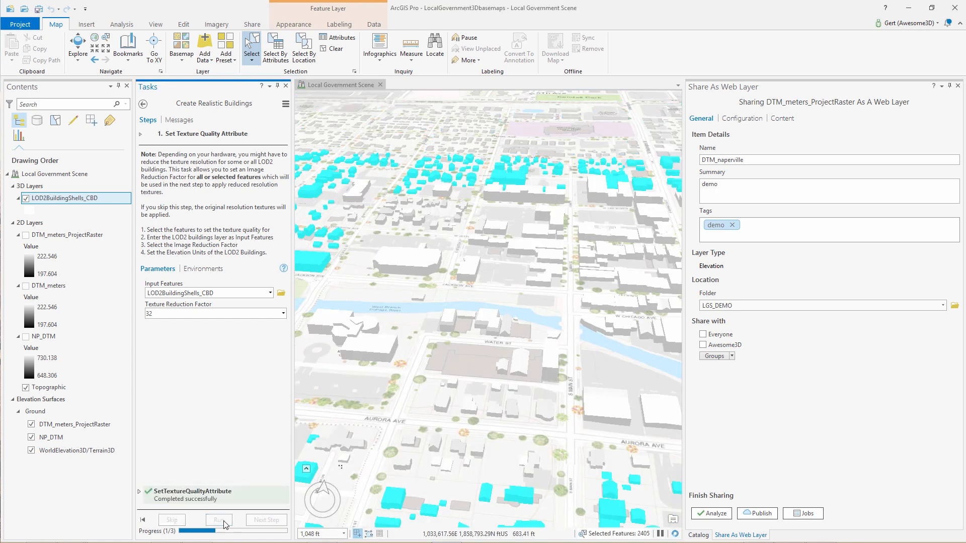
click(266, 519)
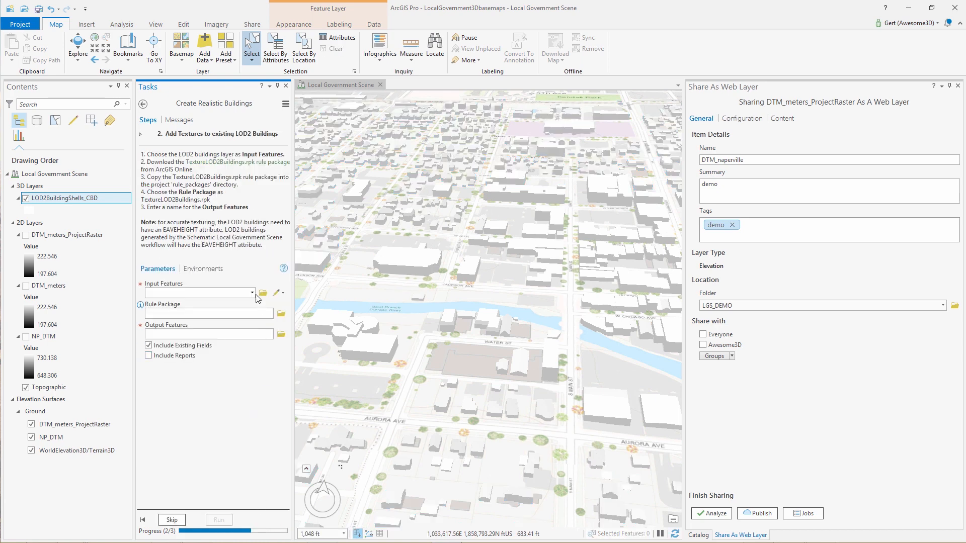
- Choose LOD2BuildingShells_CBD as input and browse the rule_packages folder for a rule package
click(252, 293)
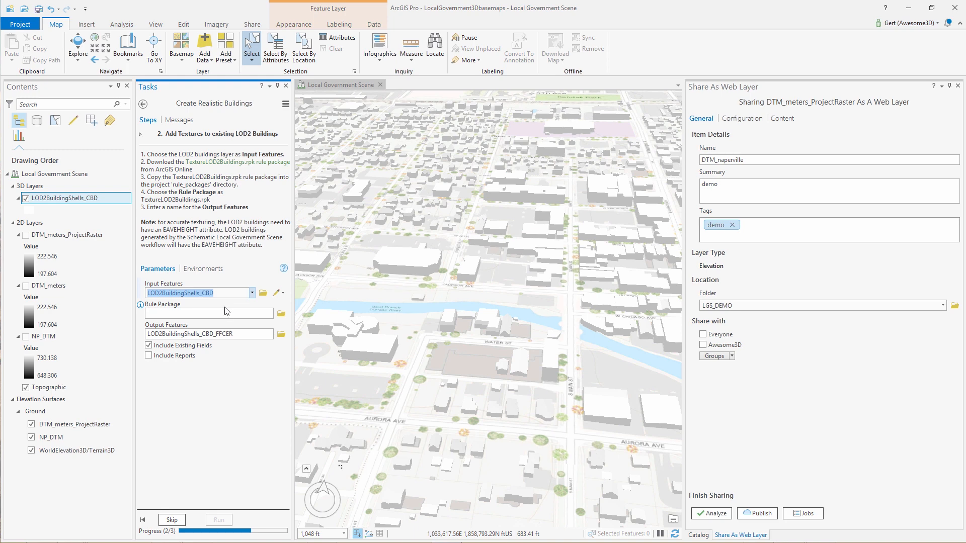
click(280, 313)
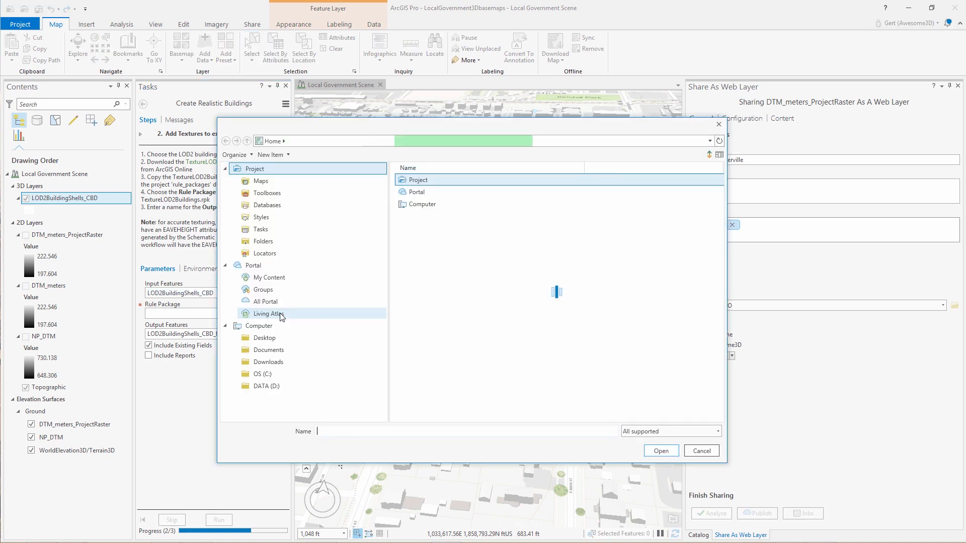
click(263, 241)
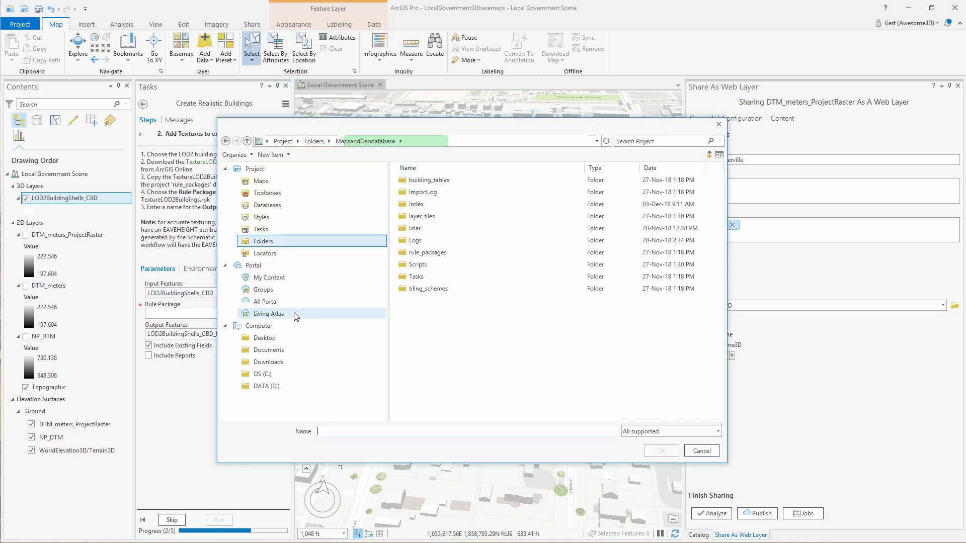
double_click(428, 252)
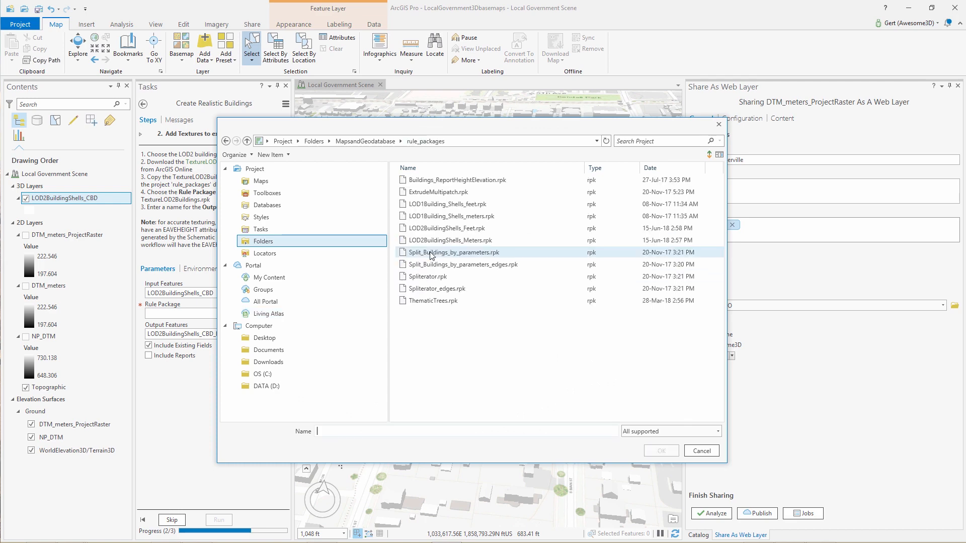
click(493, 366)
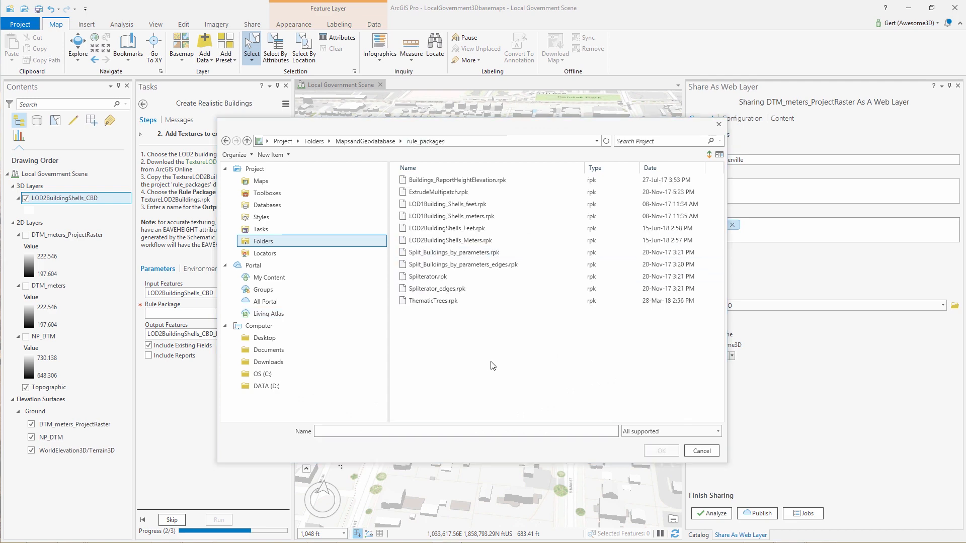
click(700, 450)
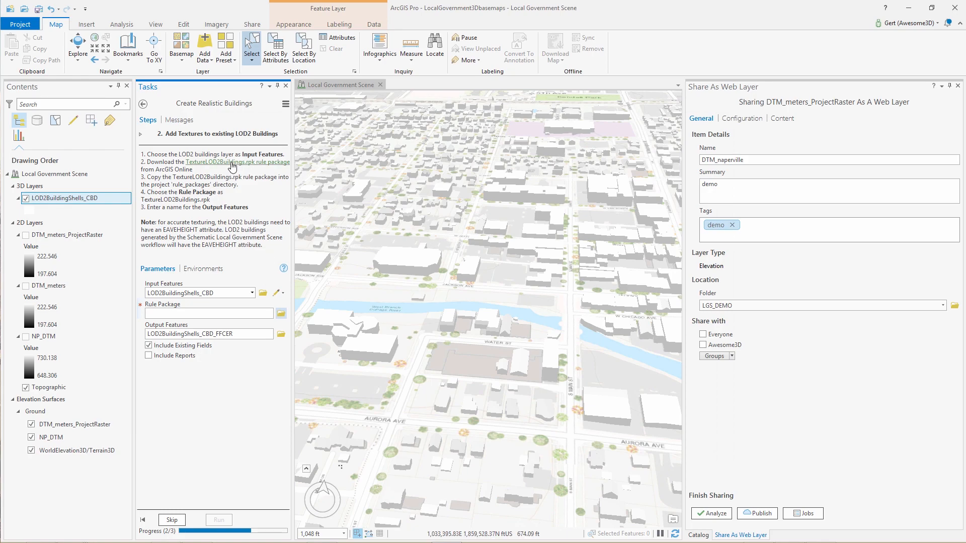
- Download TextureLOD2Buildings.rpk and run texturing to create LOD2BuildingShells_CBD_FFCER
click(236, 162)
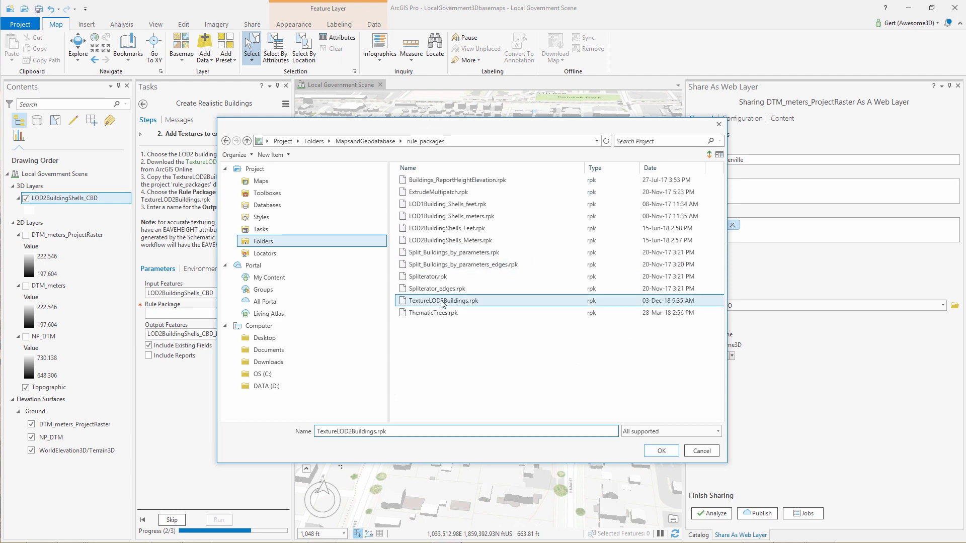
click(659, 450)
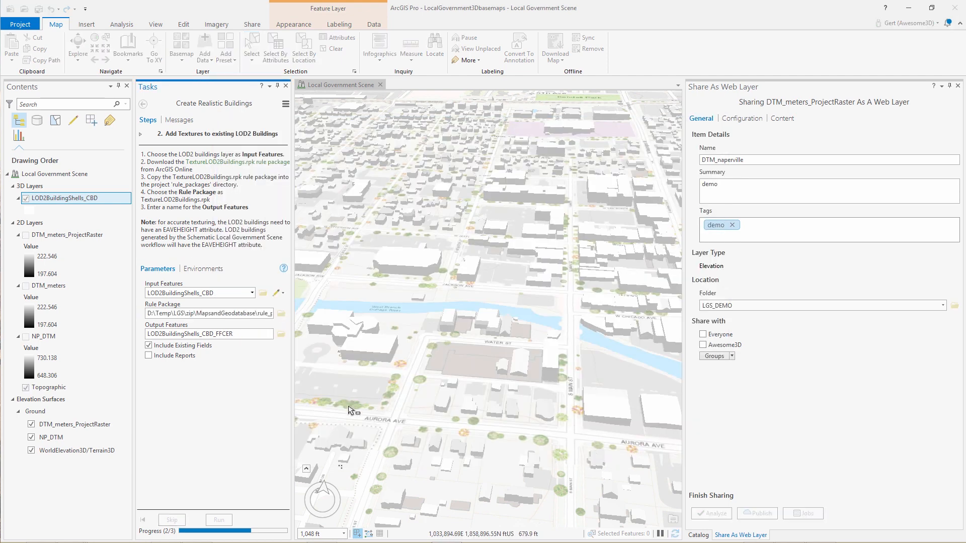
click(218, 519)
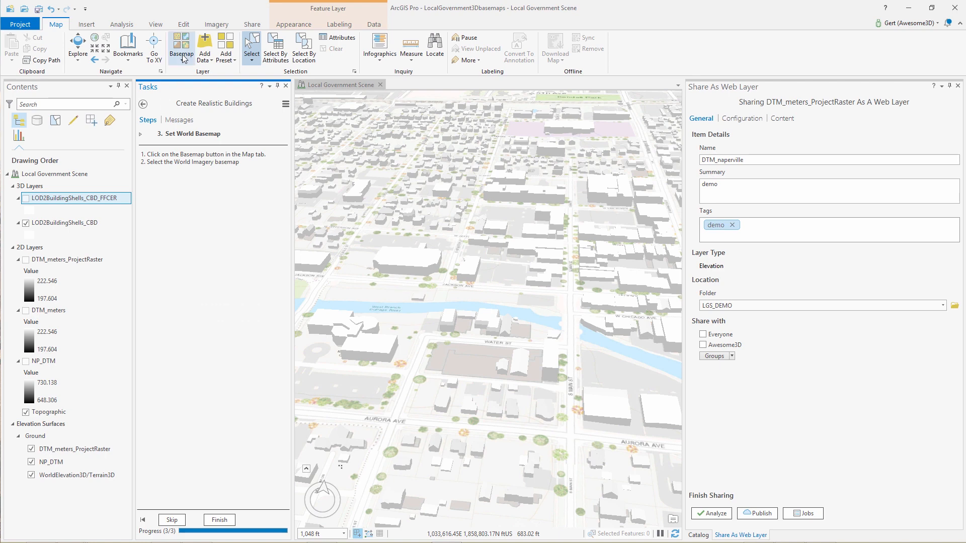
- Switch the basemap to World Imagery and turn on the textured LOD2BuildingShells_CBD_FFCER buildings
click(181, 49)
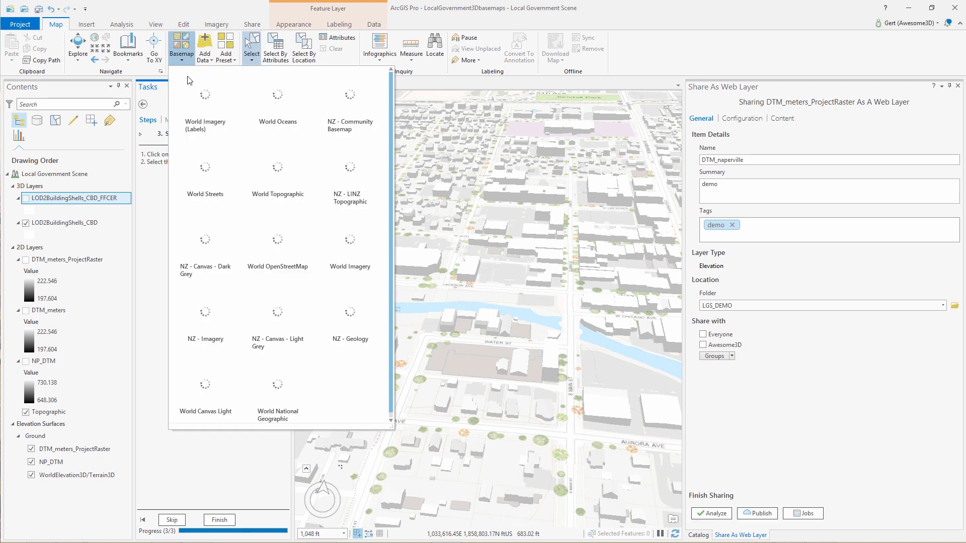
click(350, 241)
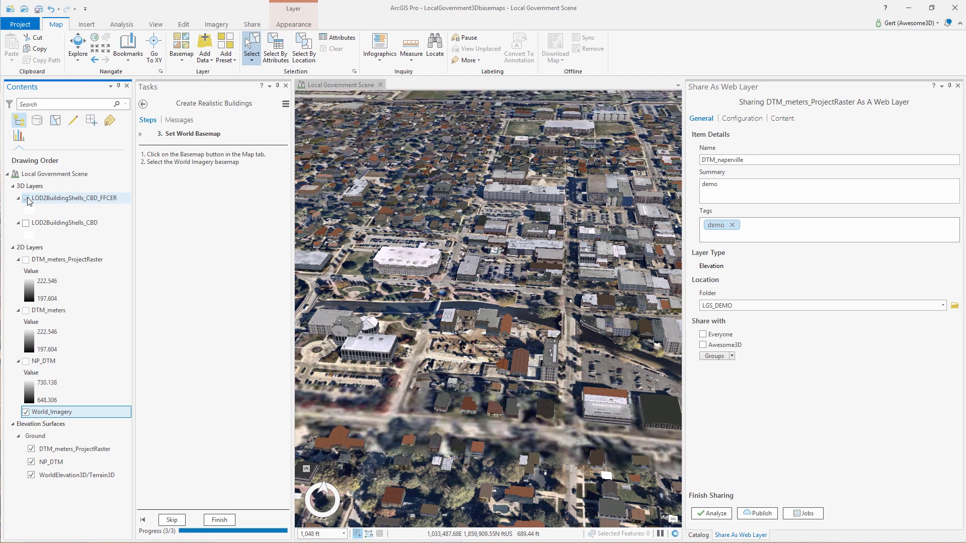
click(26, 198)
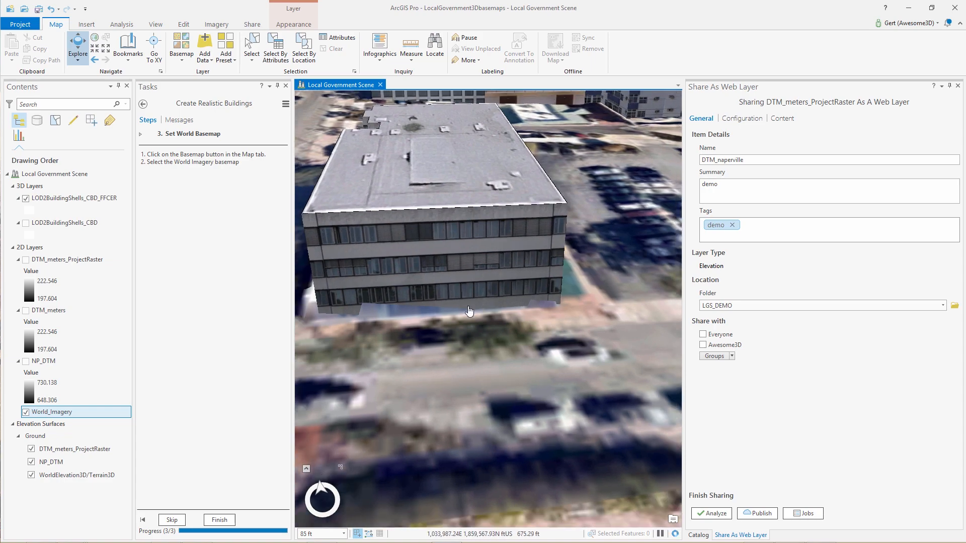
scroll(down, 3)
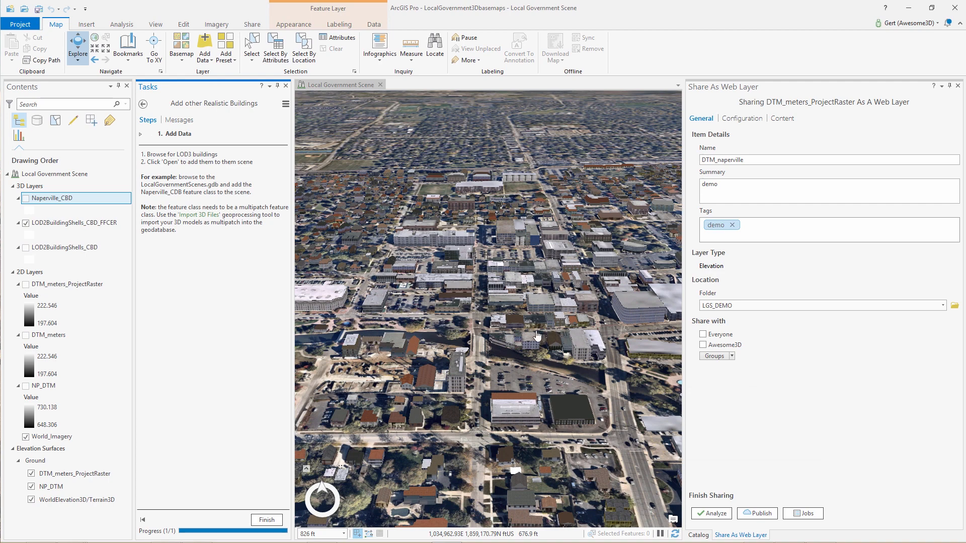
- Finish the Add Data step and zoom in to inspect the textured Naperville_CBD buildings
click(266, 520)
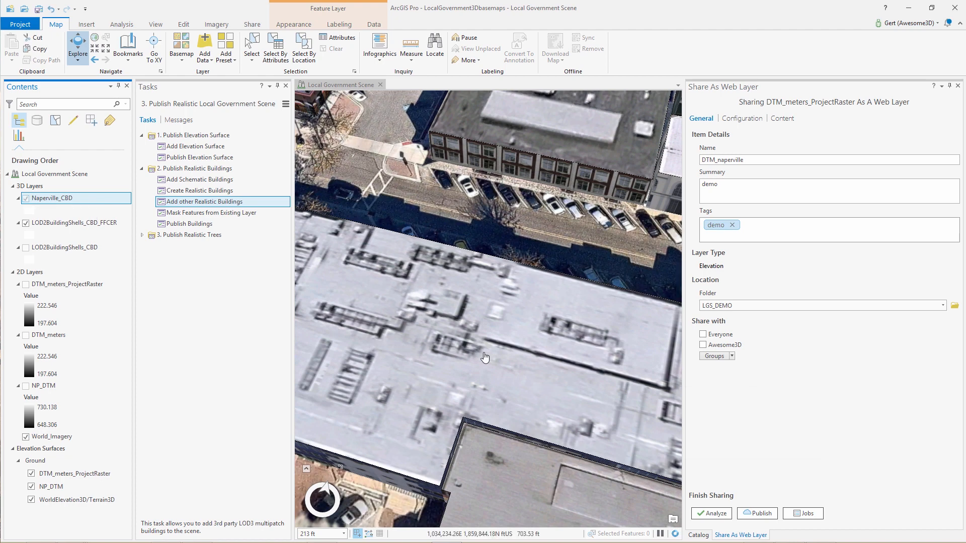
mouse_move(506, 358)
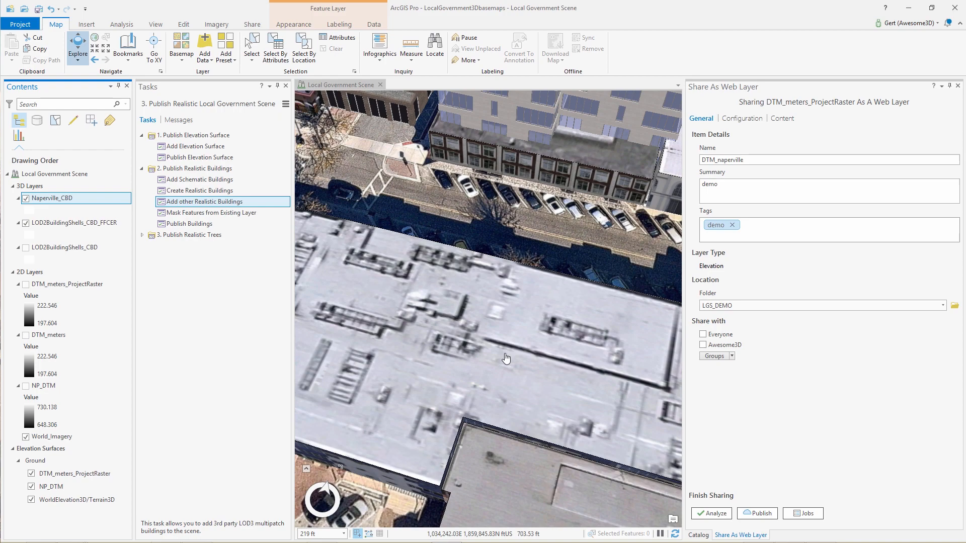
scroll(down, 3)
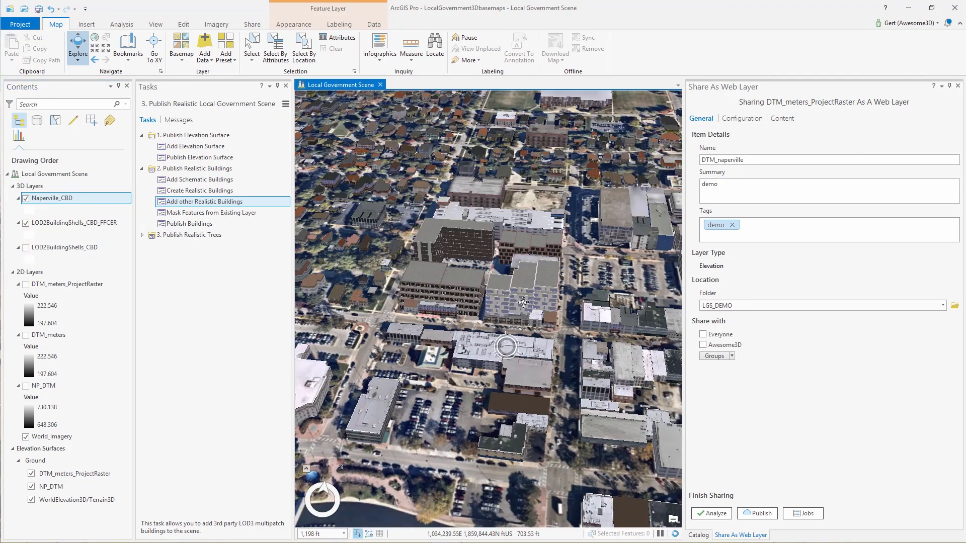
scroll(up, 3)
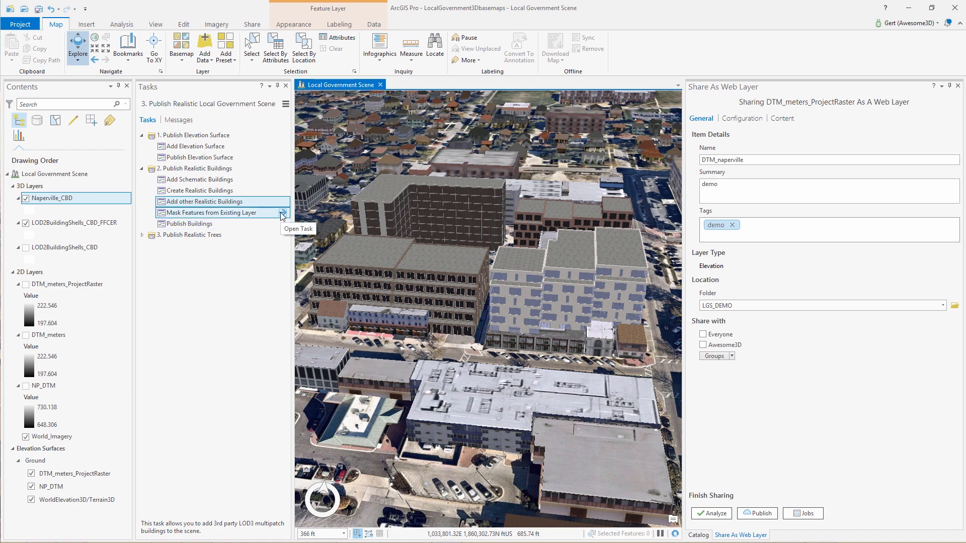
- Start Mask Features from Existing Layer with LOD2BuildingShells_CBD_FFCER as input and pick masking features
click(298, 228)
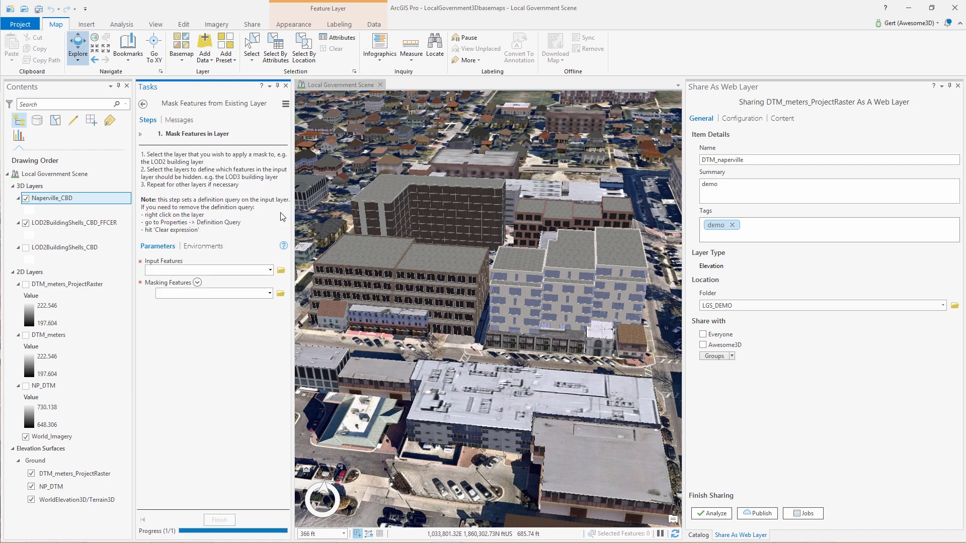
click(268, 270)
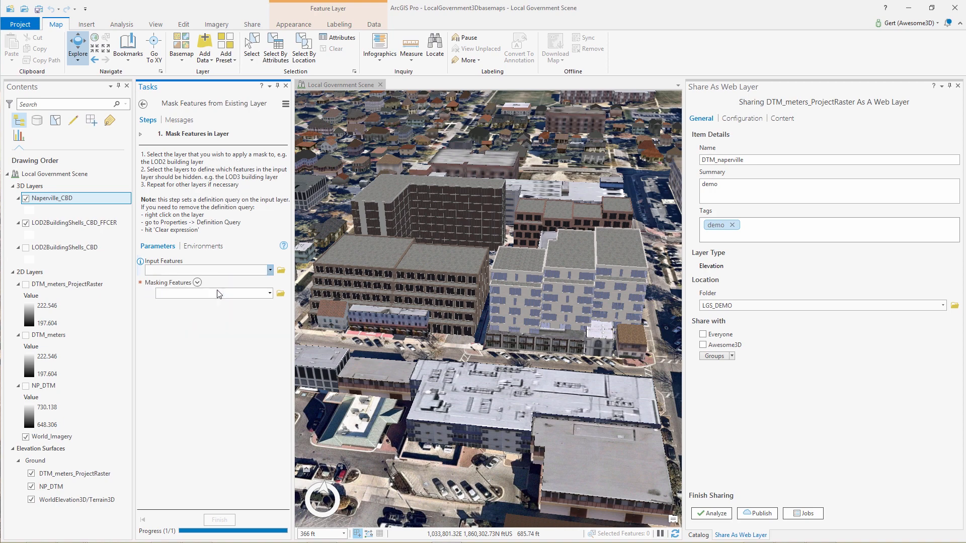
click(268, 293)
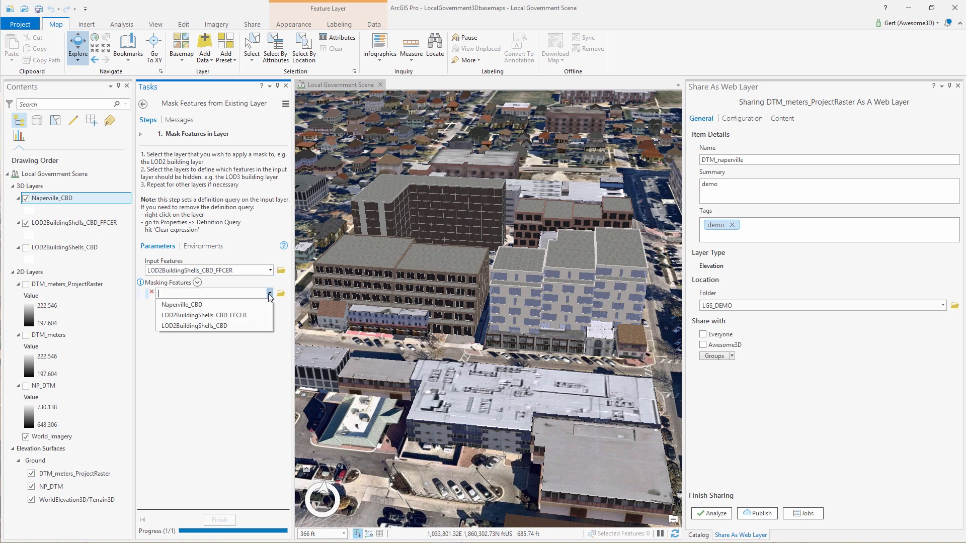
click(181, 305)
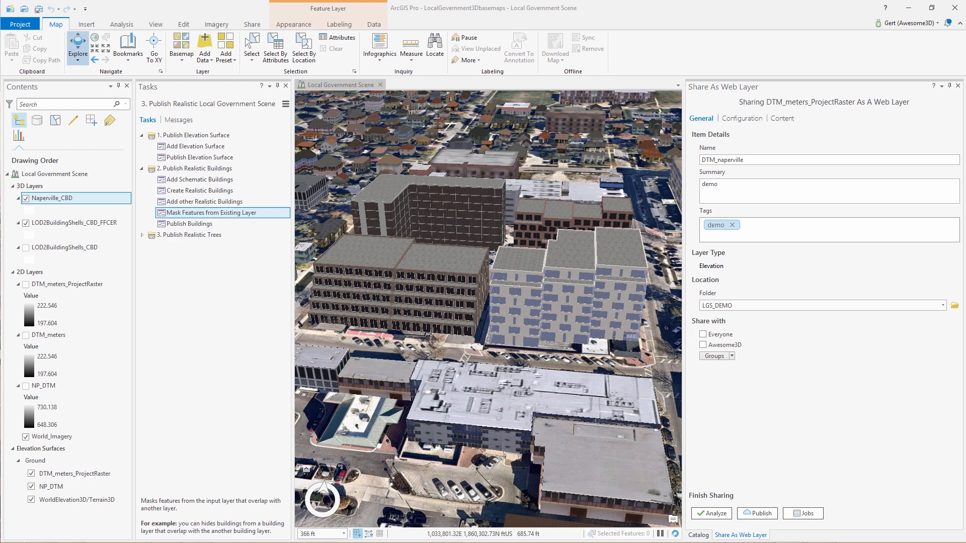
- In Publish Buildings, search 'web' and apply WGS 1984 Web Mercator (auxiliary sphere) to the scene
click(192, 224)
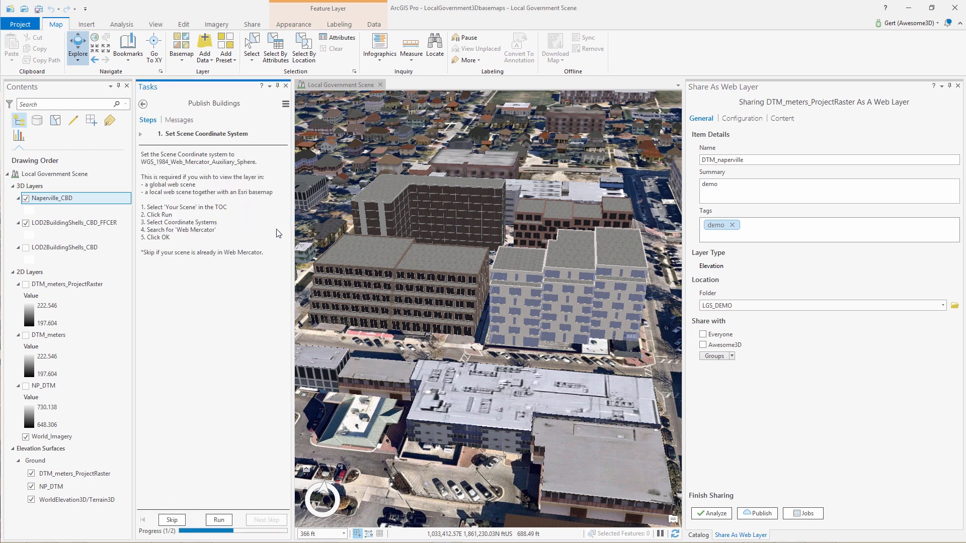
mouse_move(251, 250)
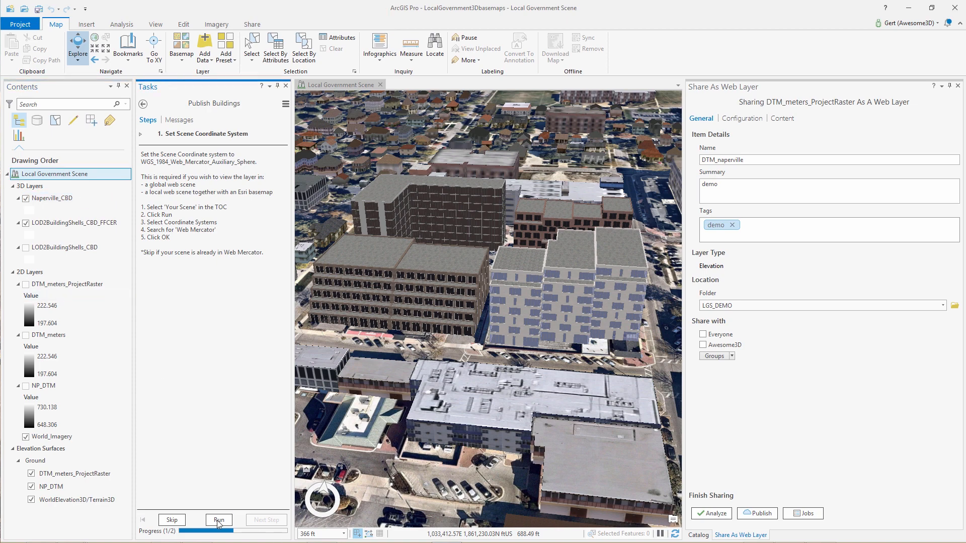
click(217, 519)
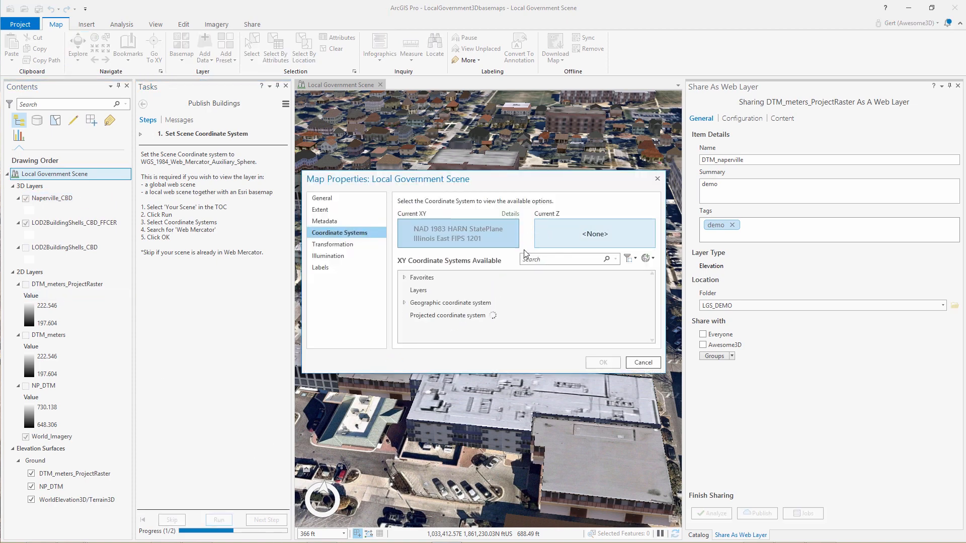
text(web mercato)
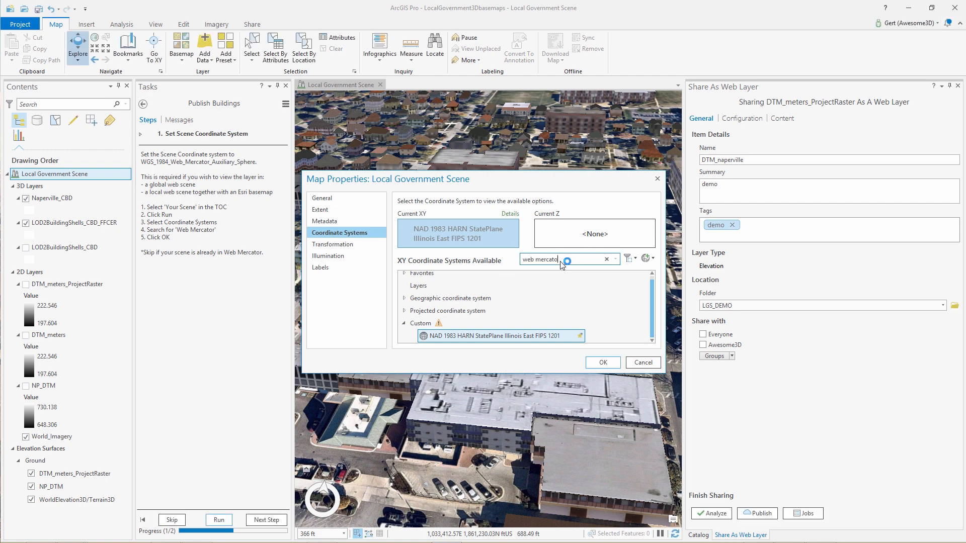
click(404, 298)
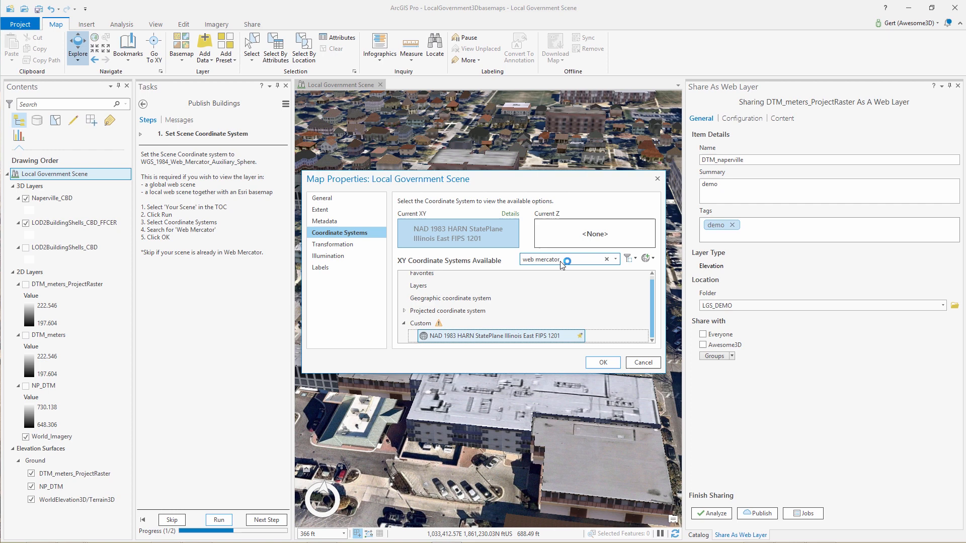
click(483, 324)
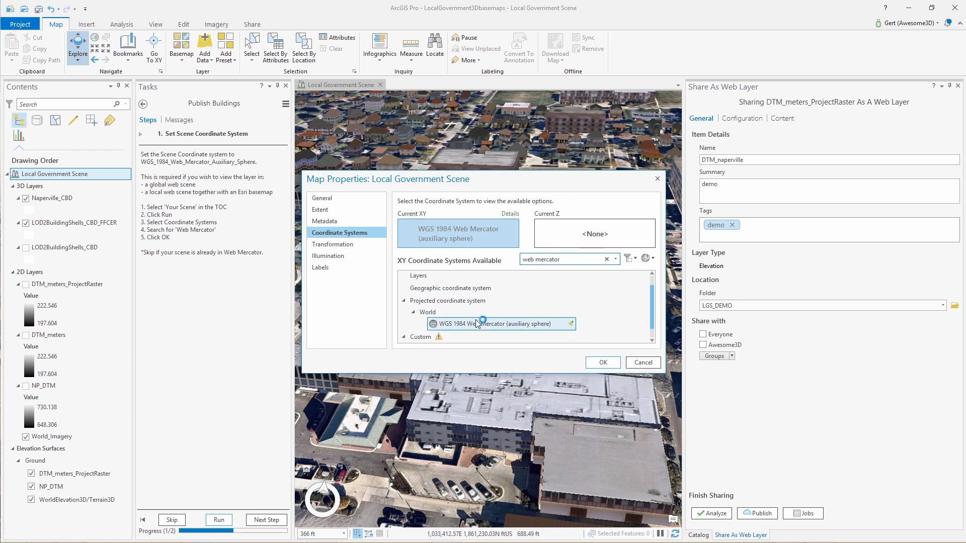
click(601, 362)
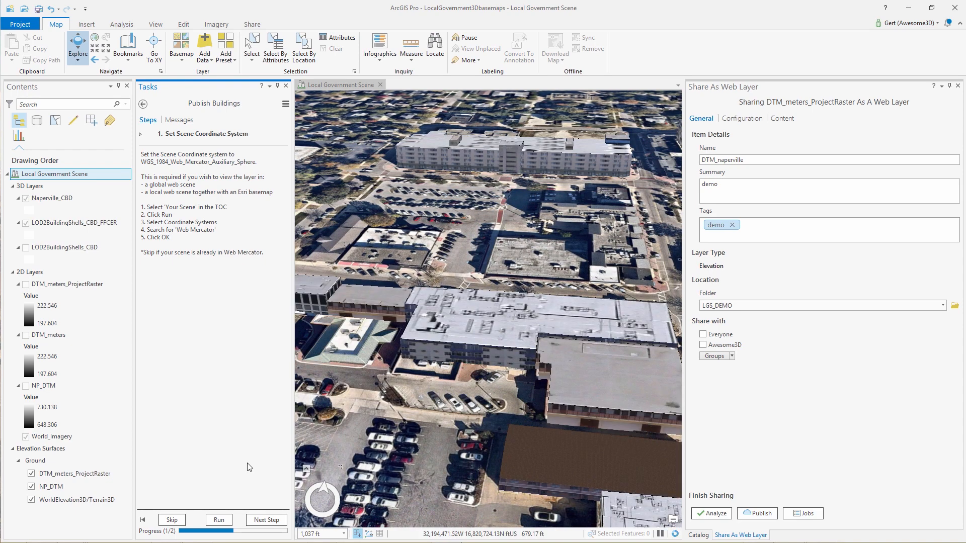
- Publish Naperville_CBD as a web layer with summary and tags 'demo', then finish the step
click(266, 519)
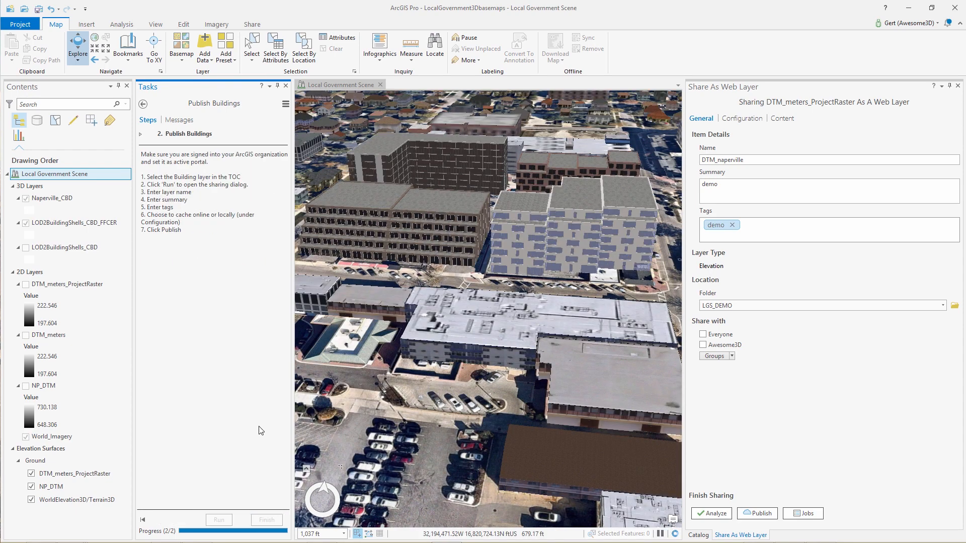
click(52, 197)
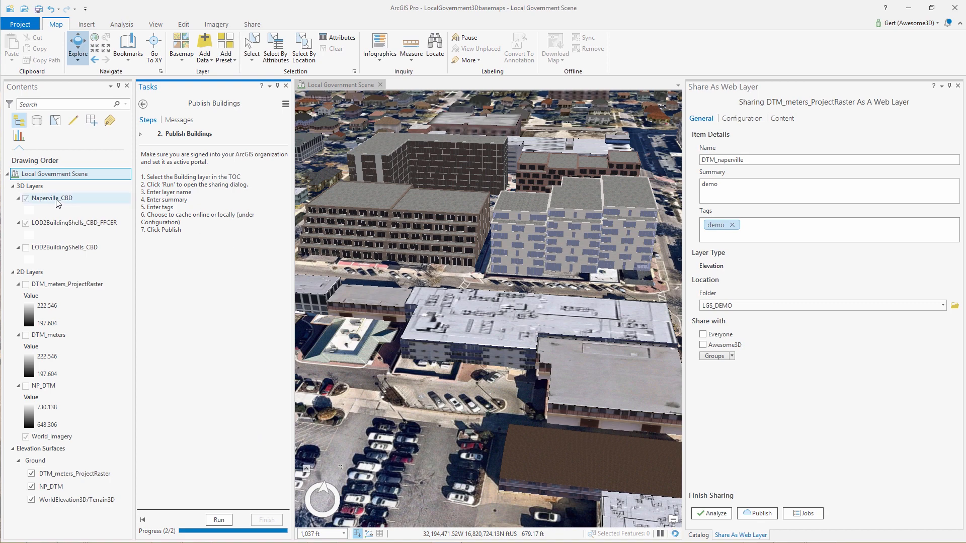
click(52, 197)
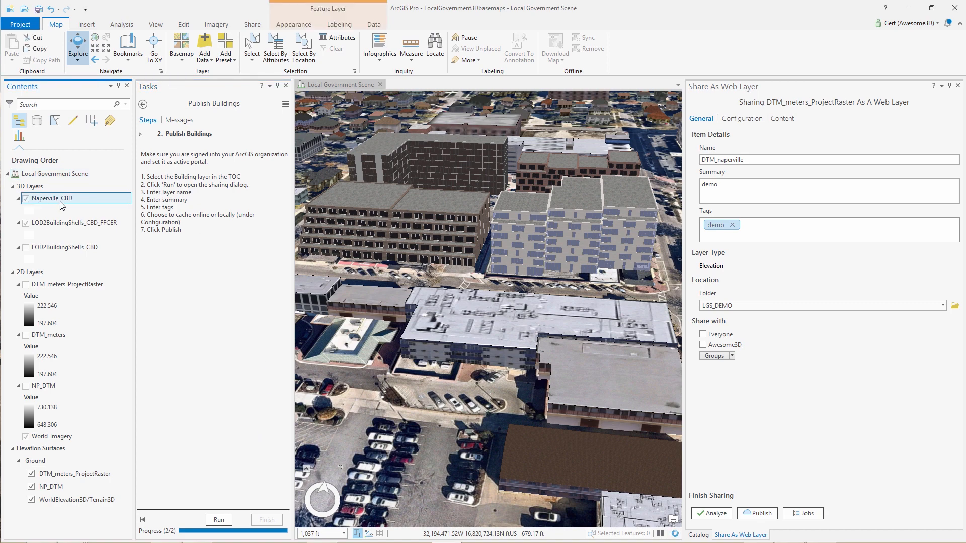
click(51, 197)
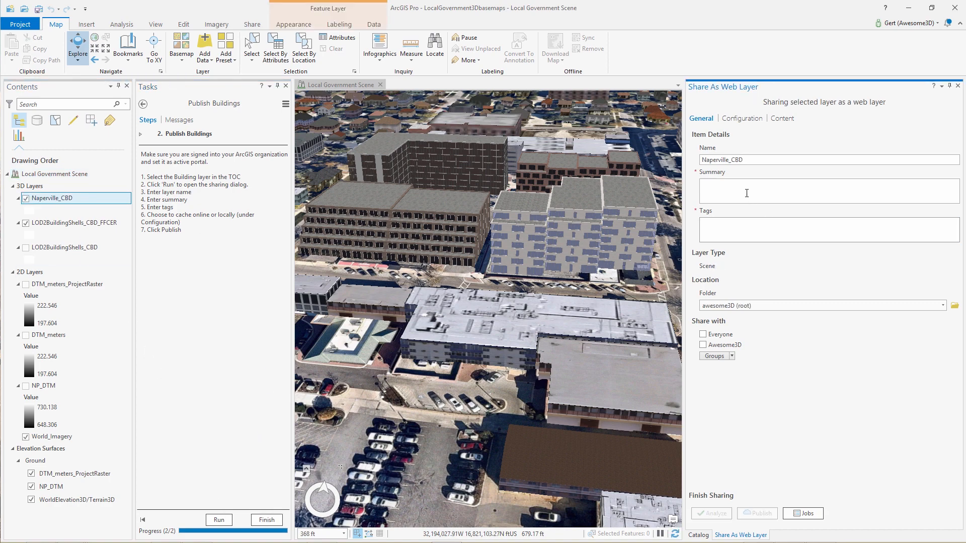
text(demo)
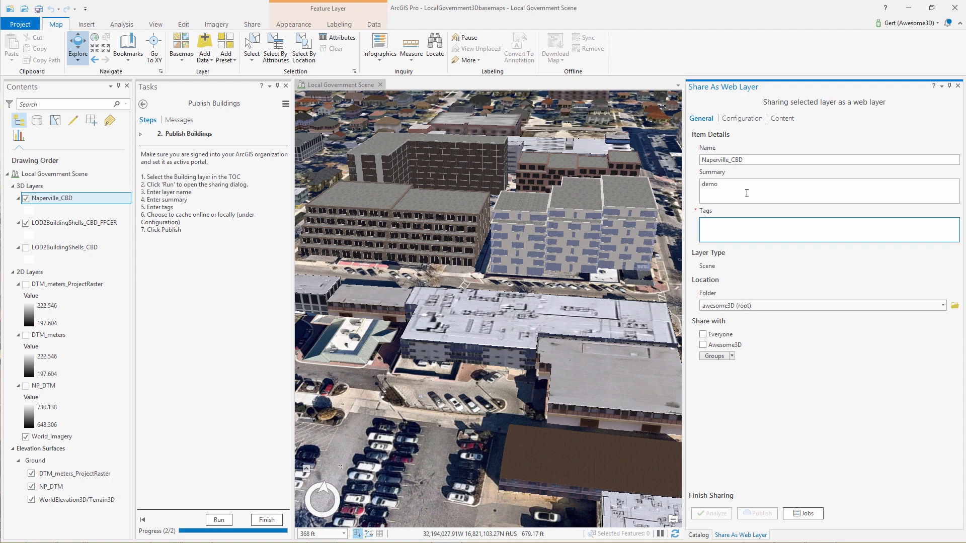
text(demo)
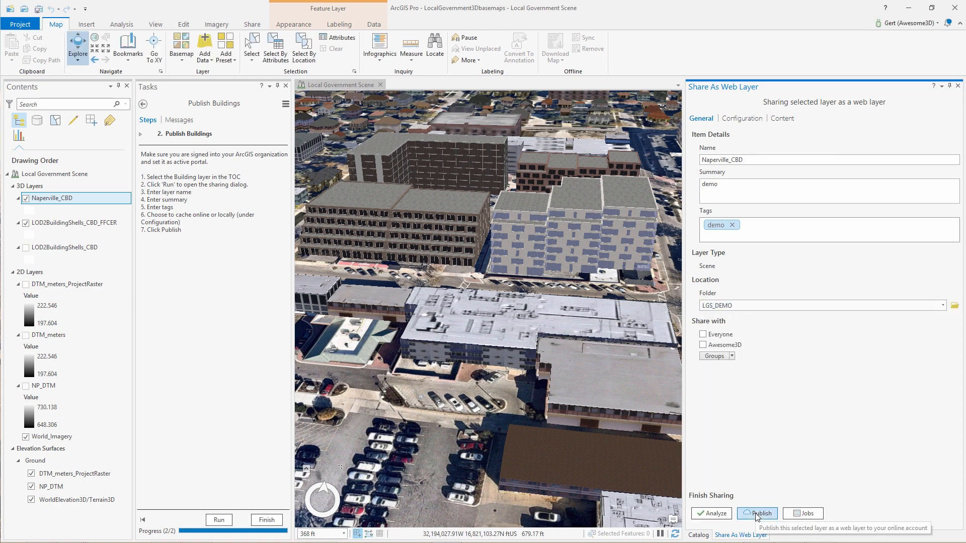
click(756, 513)
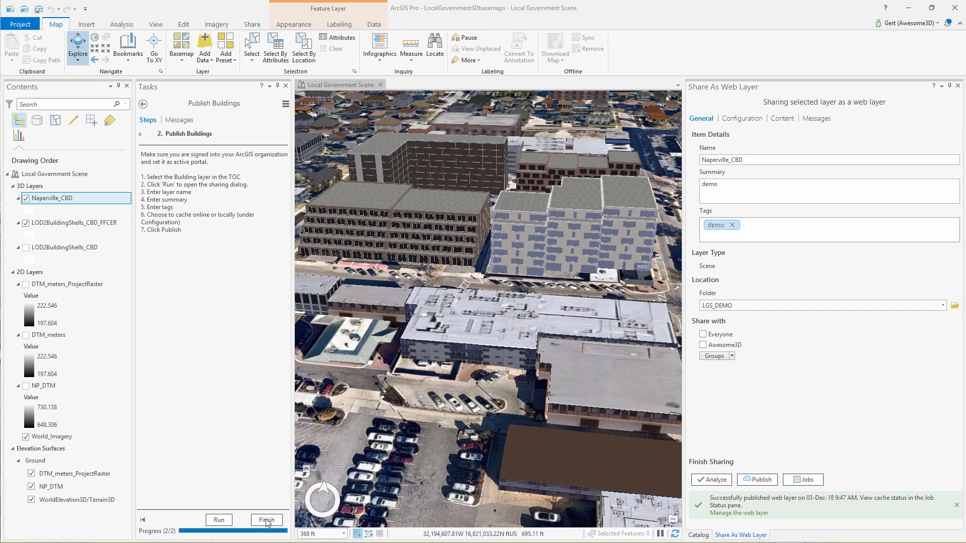
click(266, 519)
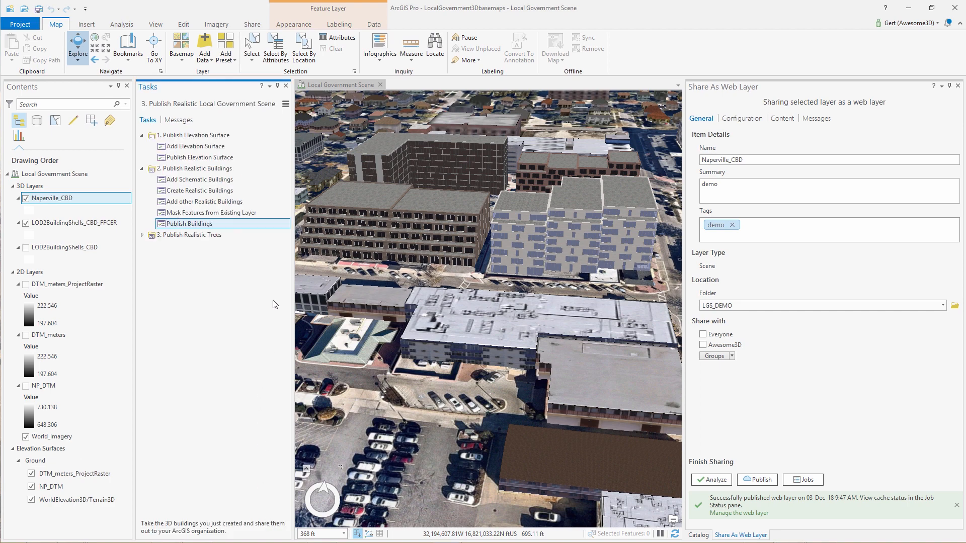
mouse_move(282, 224)
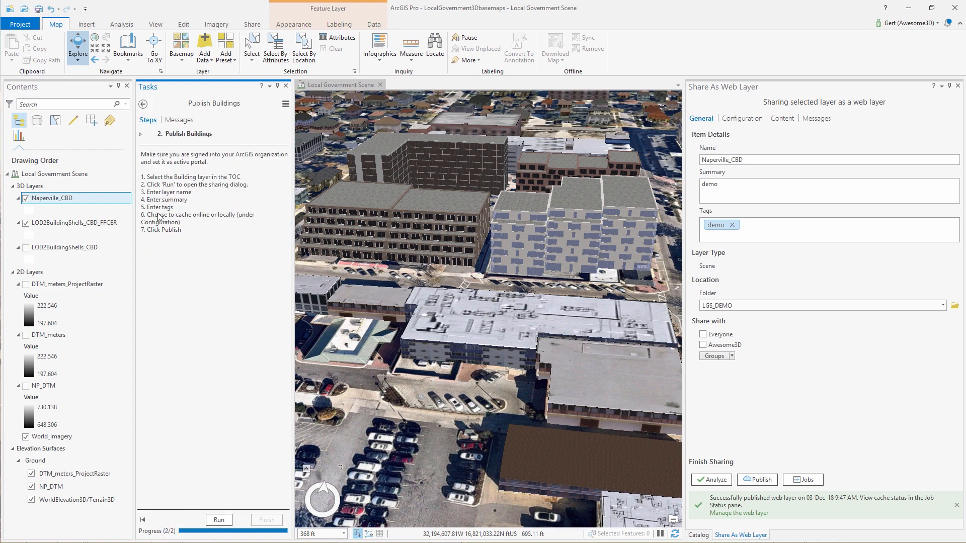
- Name the web layer LOD3Buildings_Naperville, tag it 'demo', publish it and finish Publish Buildings
click(61, 222)
text(LOD3)
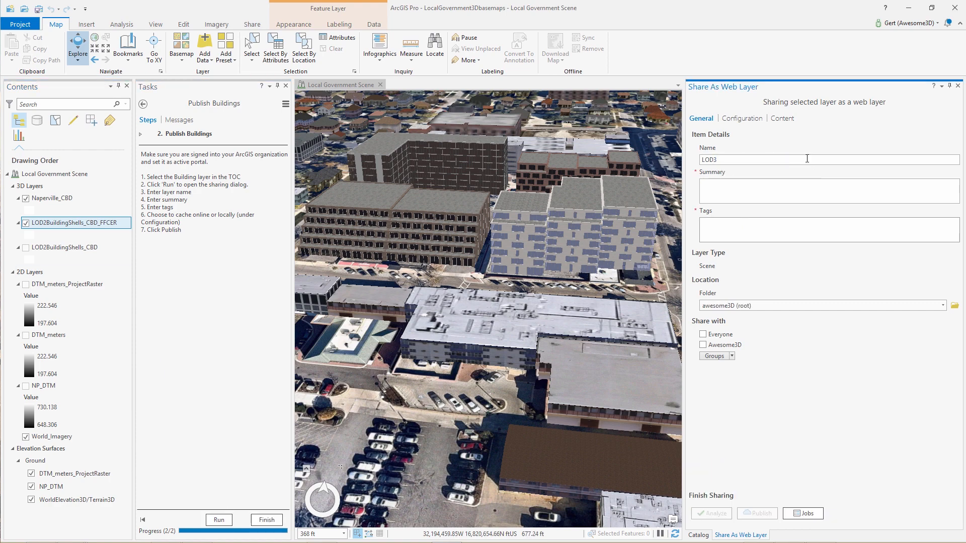
text(Buildings)
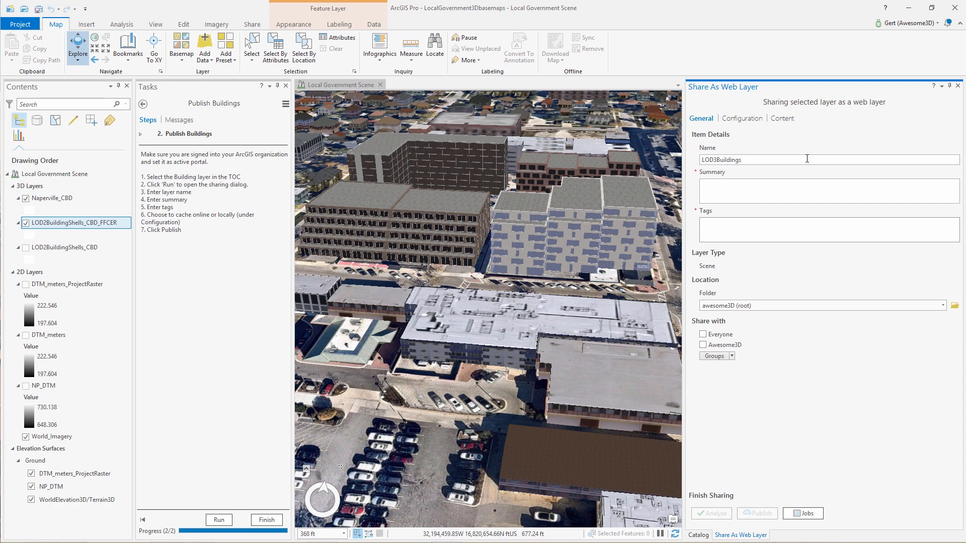
text(_Naperville)
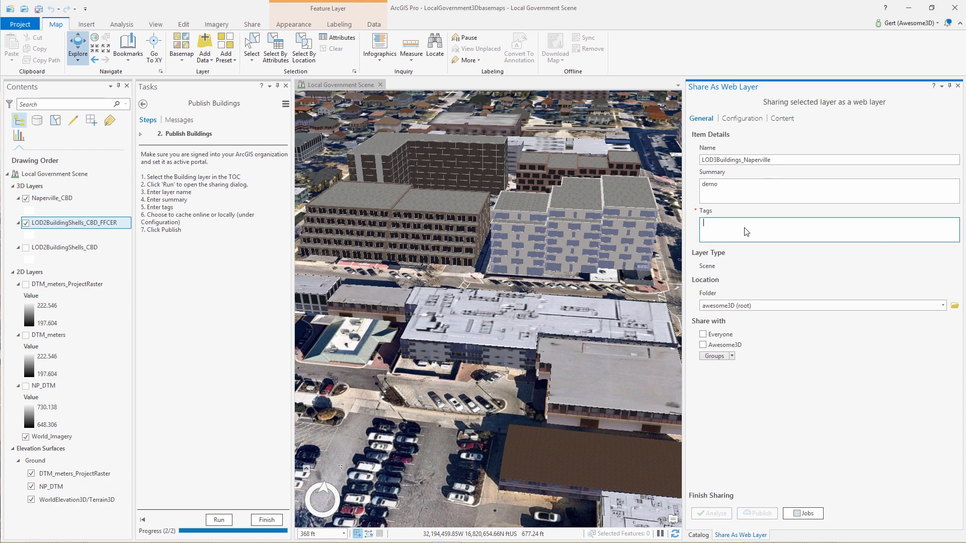
text(demo)
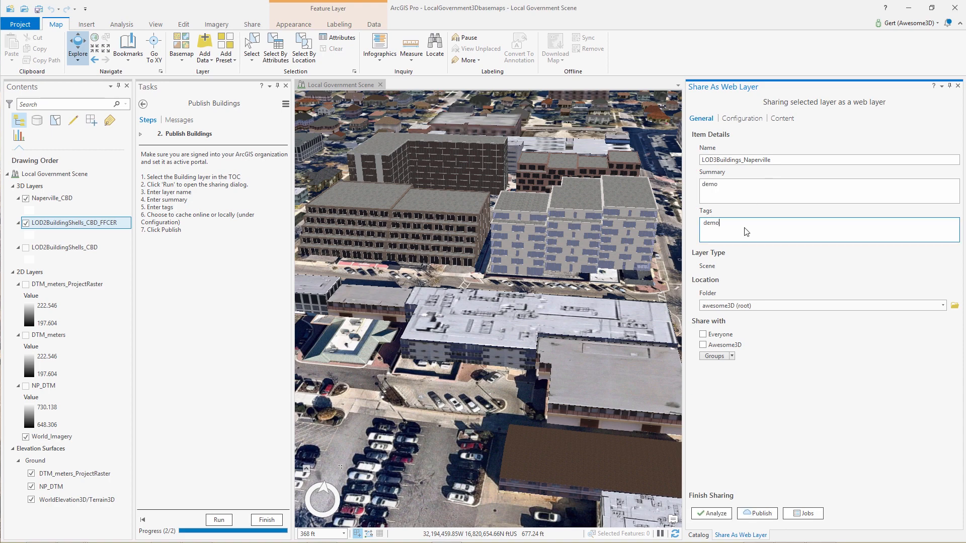
mouse_move(757, 513)
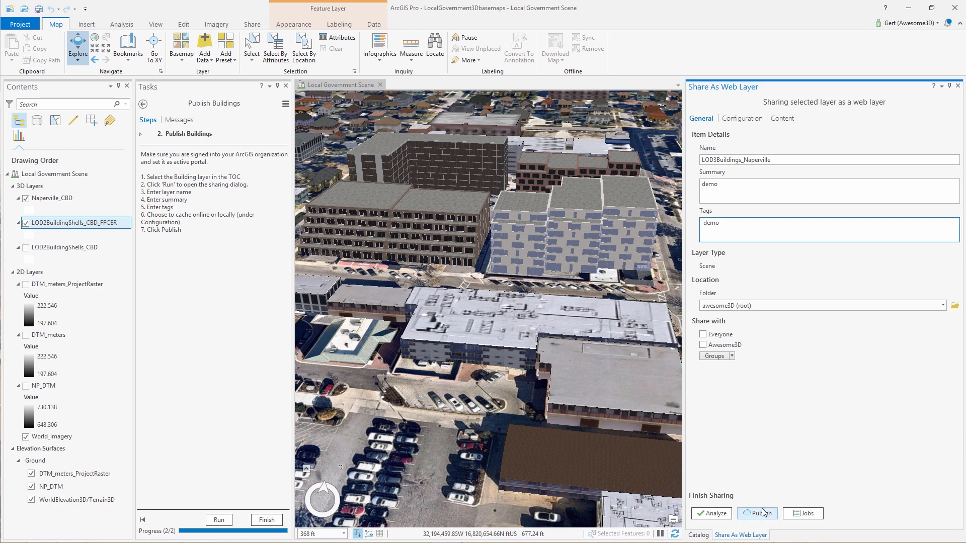
click(756, 513)
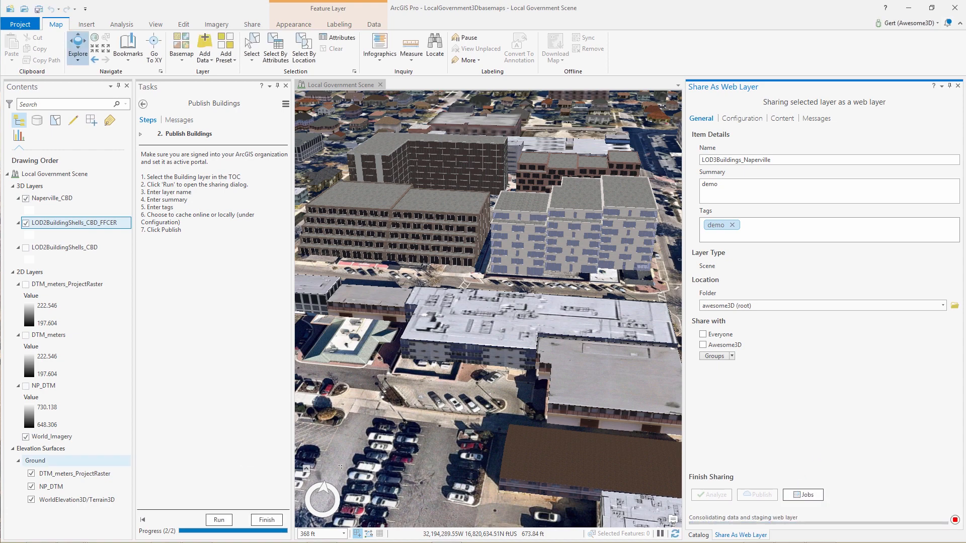
click(757, 480)
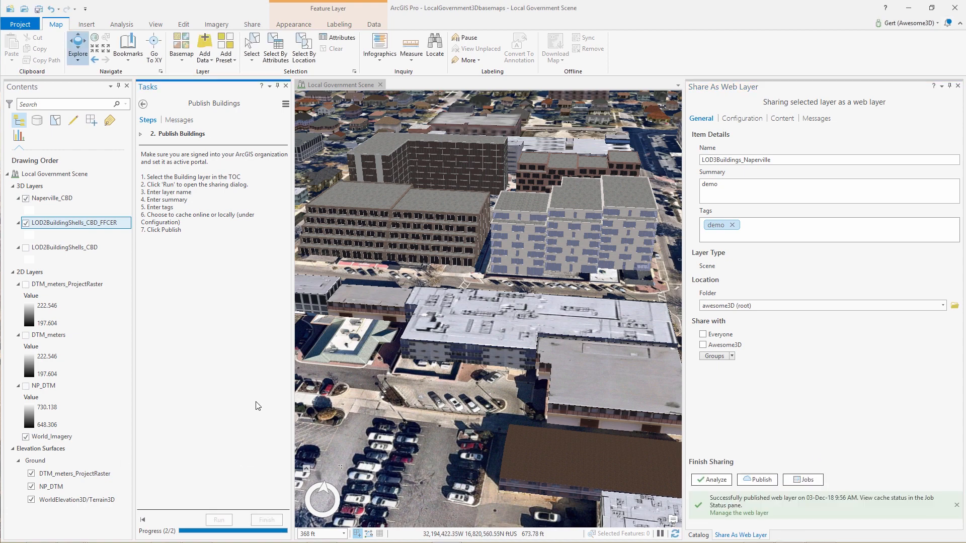
click(146, 104)
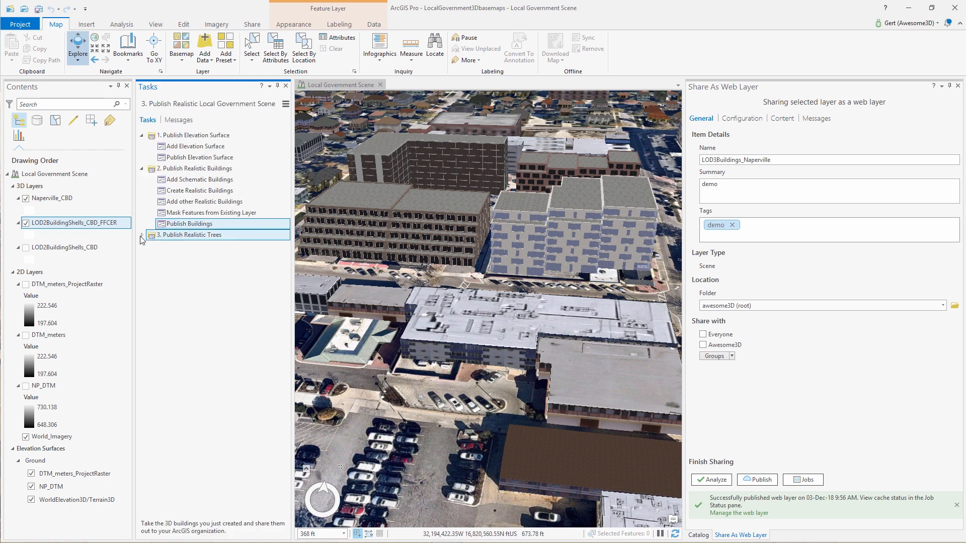
- Open Publish Realistic Trees and add a Realistic Trees preset using NP_TreePoints
click(141, 235)
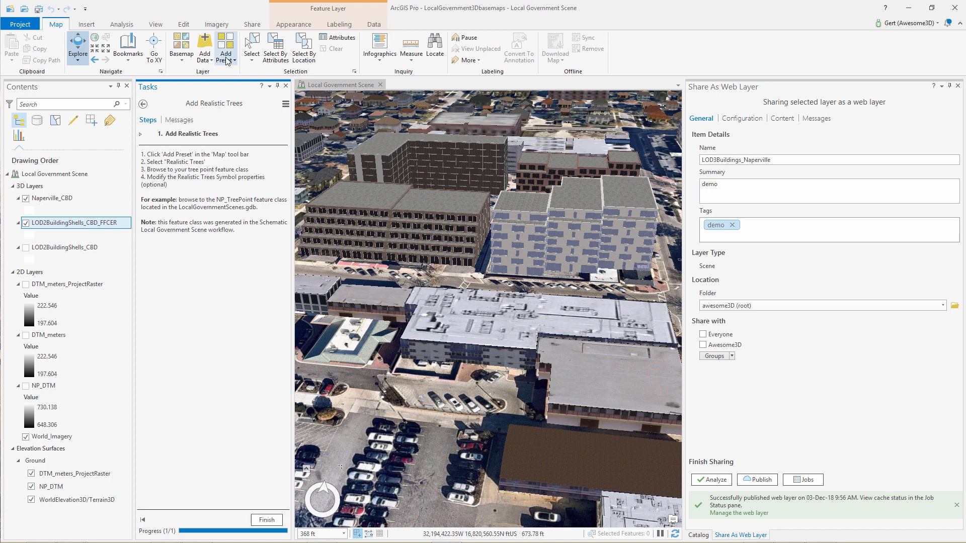
click(205, 48)
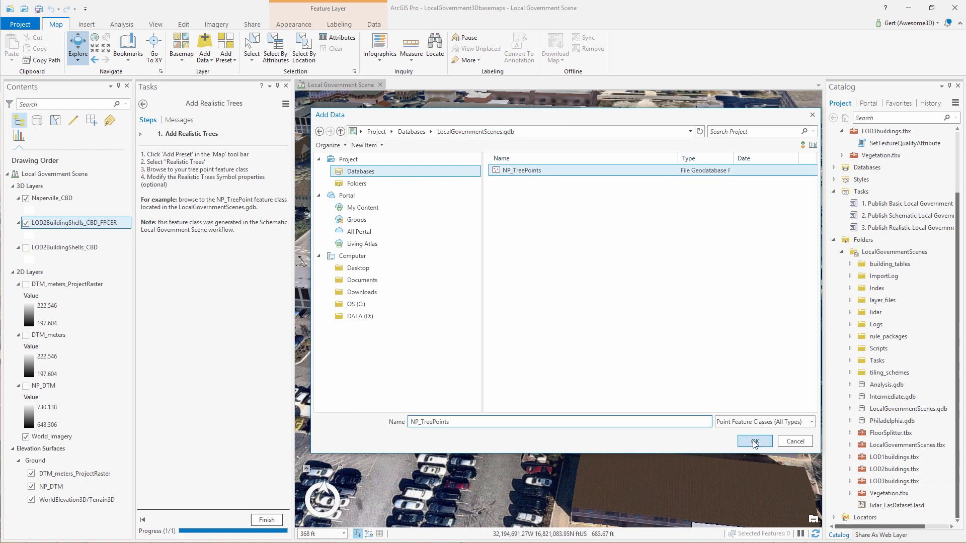
click(754, 442)
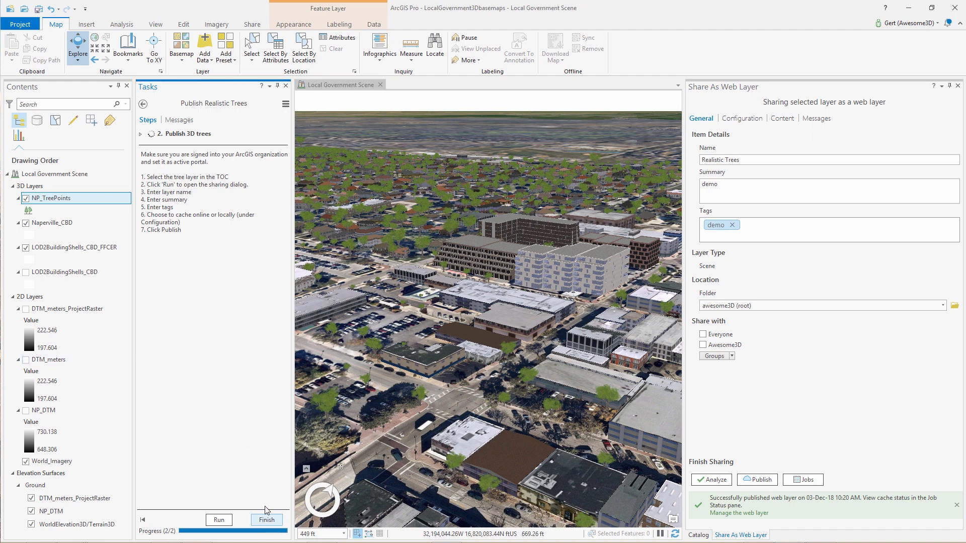
- Finish the trees task, then open DTM_naperville from My Content in Scene Viewer
click(143, 103)
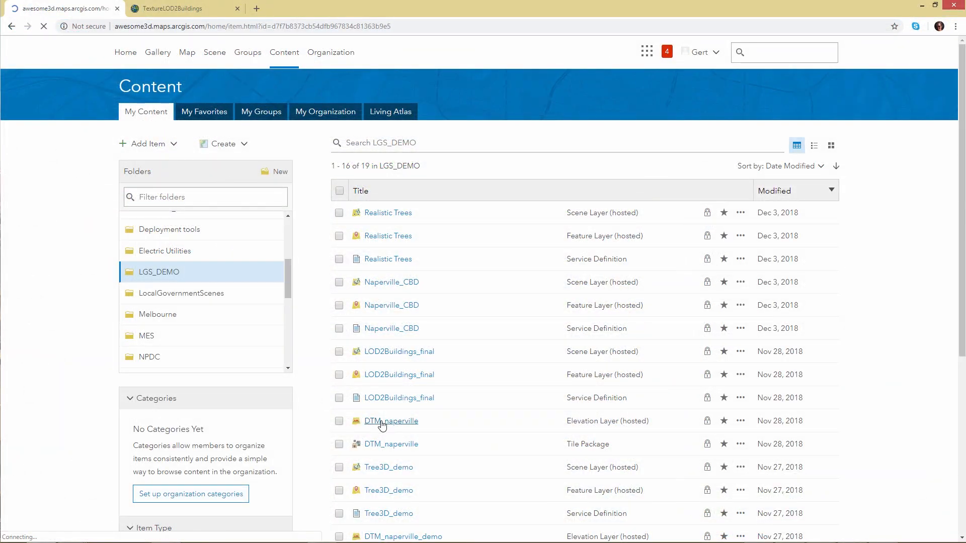
click(391, 420)
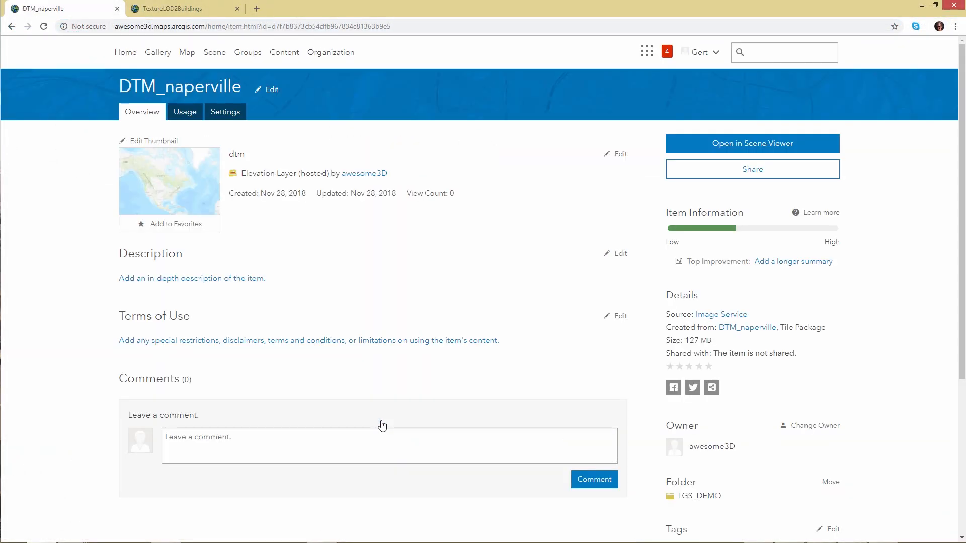
click(751, 143)
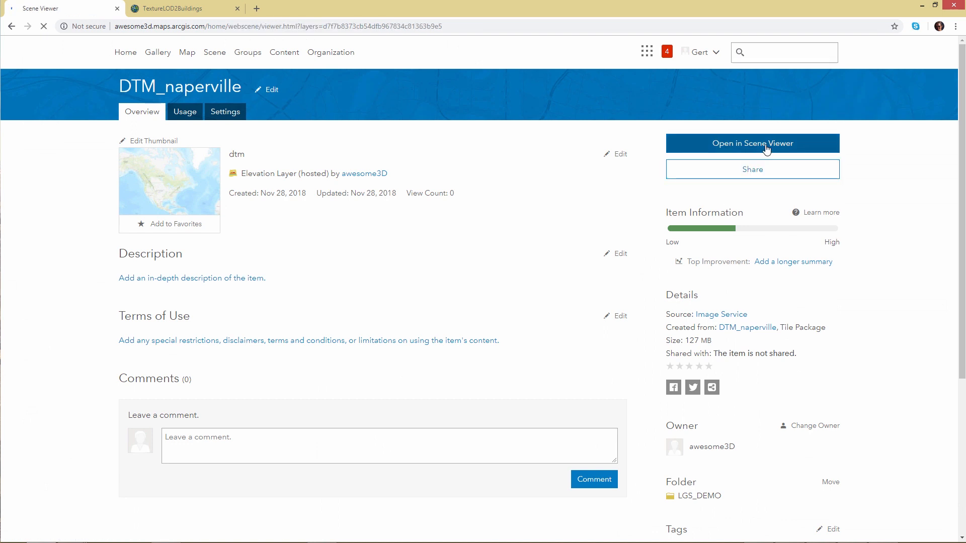
click(751, 142)
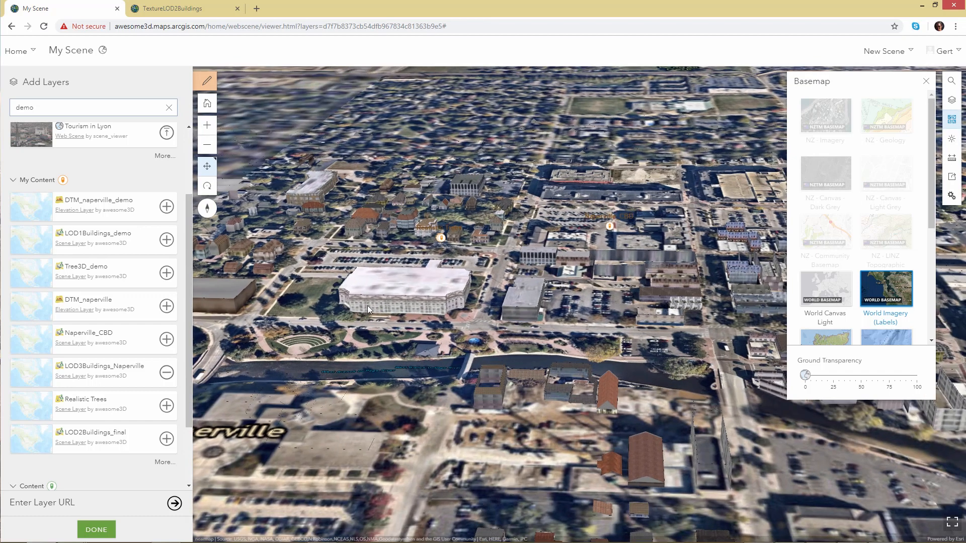
- Add the Realistic Trees and Naperville_CBD layers to the scene and close Add Layers
click(167, 340)
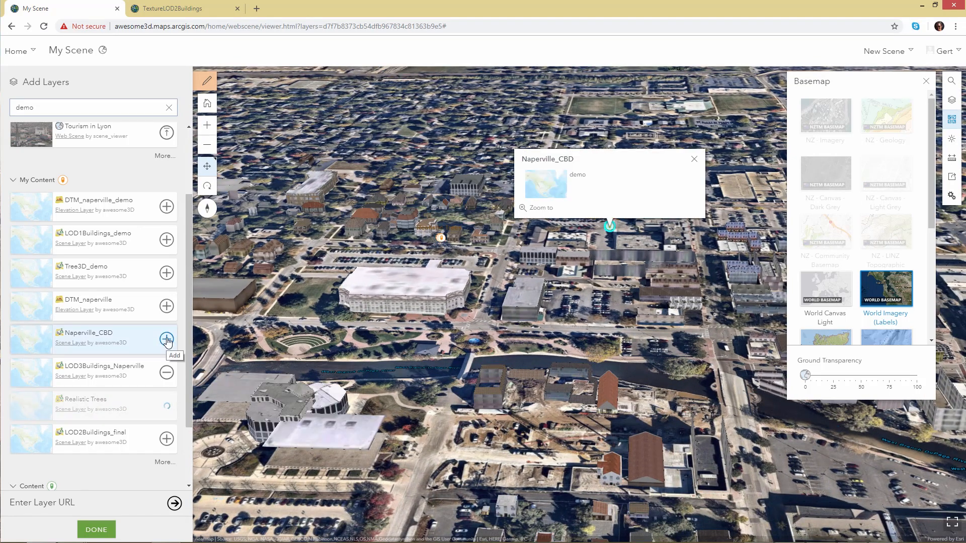
click(167, 342)
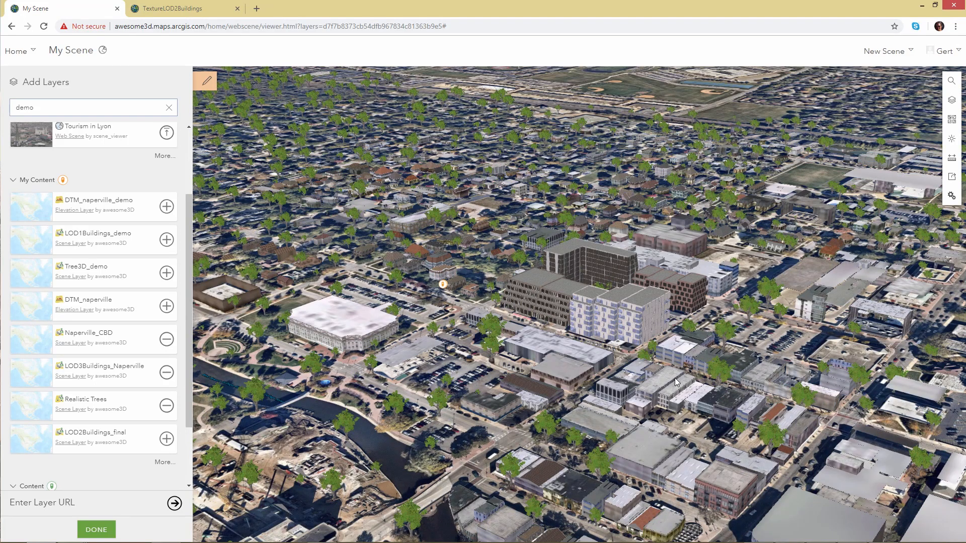
click(95, 529)
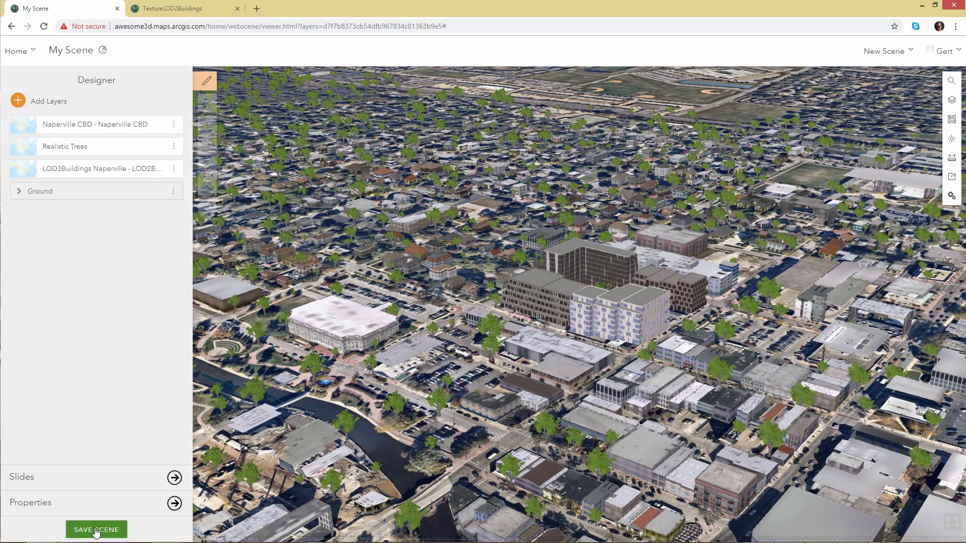
- Start saving the scene with the title 'Realistic Scene' and the tag 'demo'
click(96, 530)
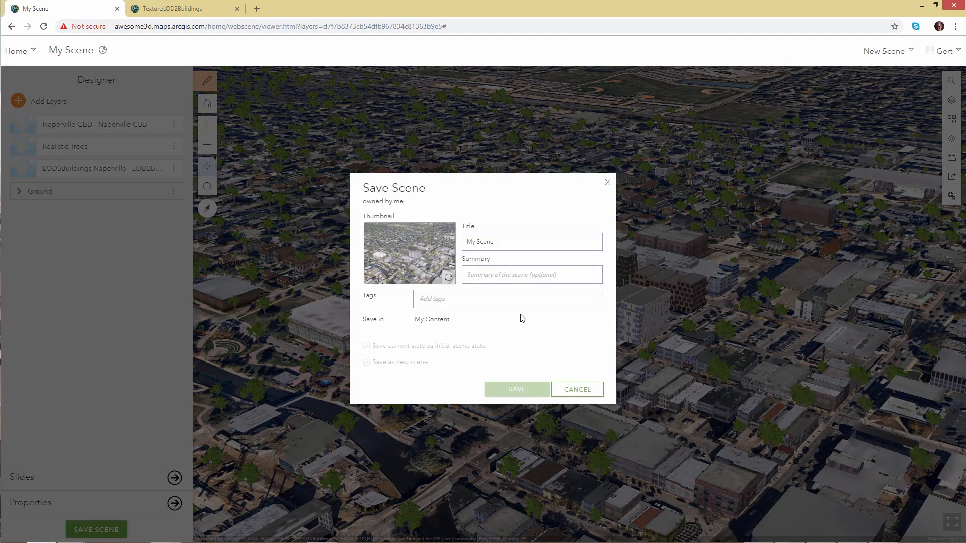
click(531, 241)
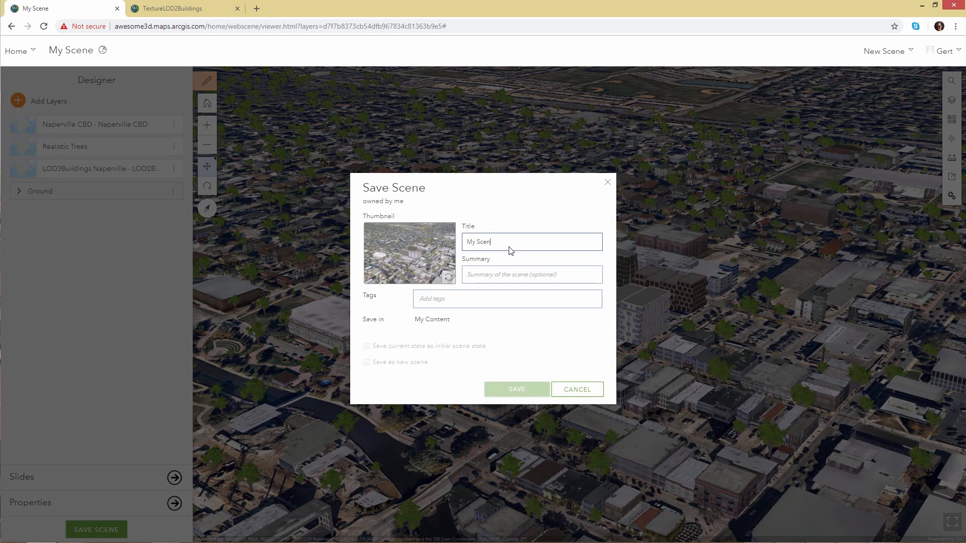
text(Realistic)
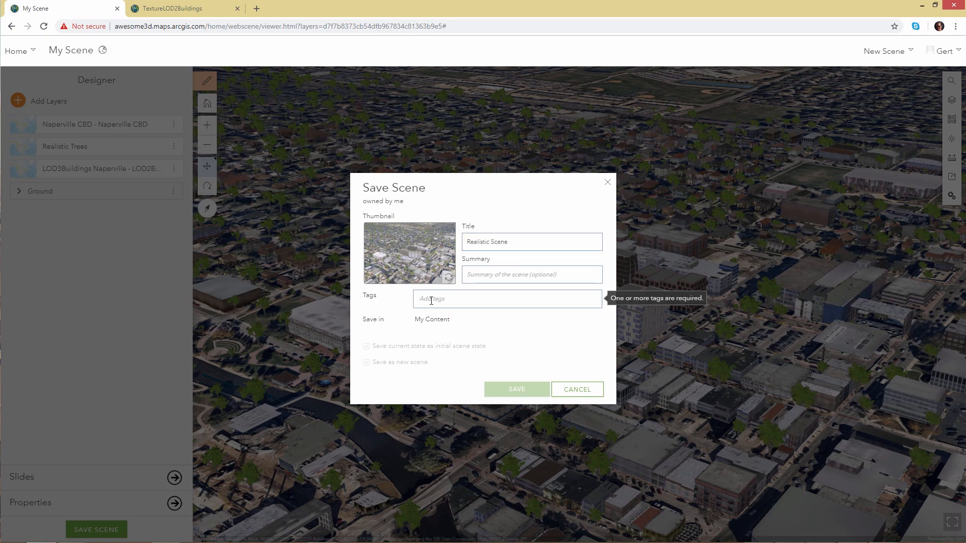
text(demo)
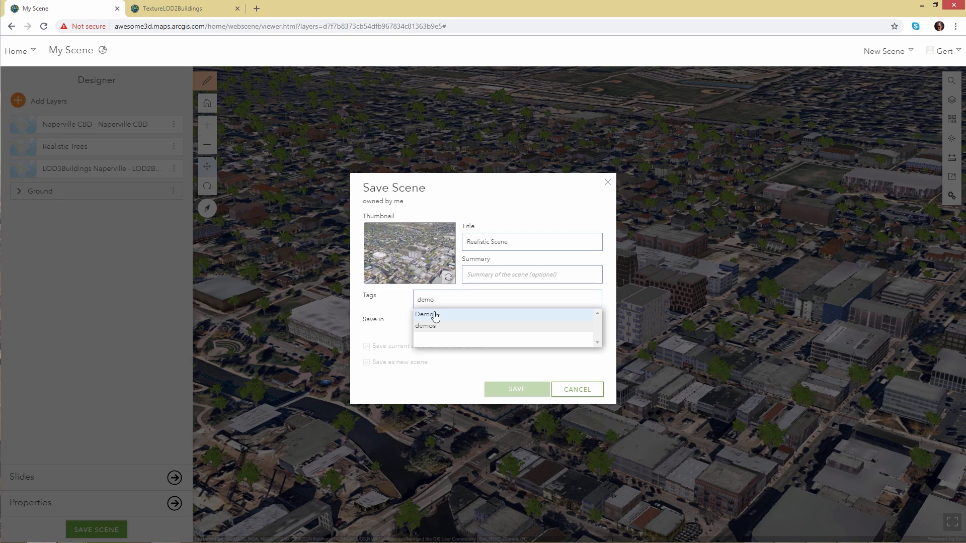